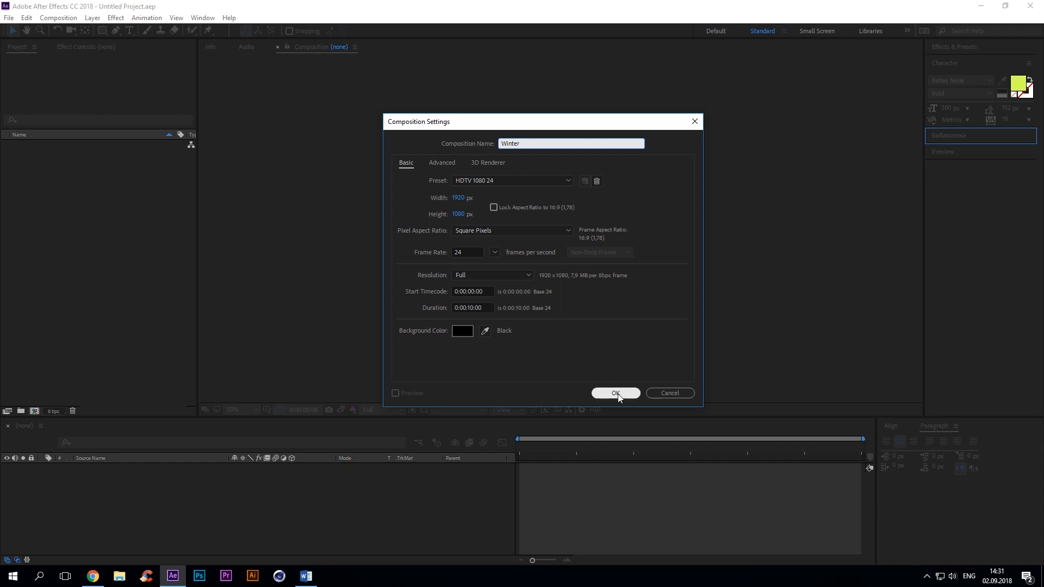
Step: Create the Winter composition (HDTV 1080 24, 10 s) and add the ICE AGE text
{"action": "left_click", "coordinate": [615, 394]}
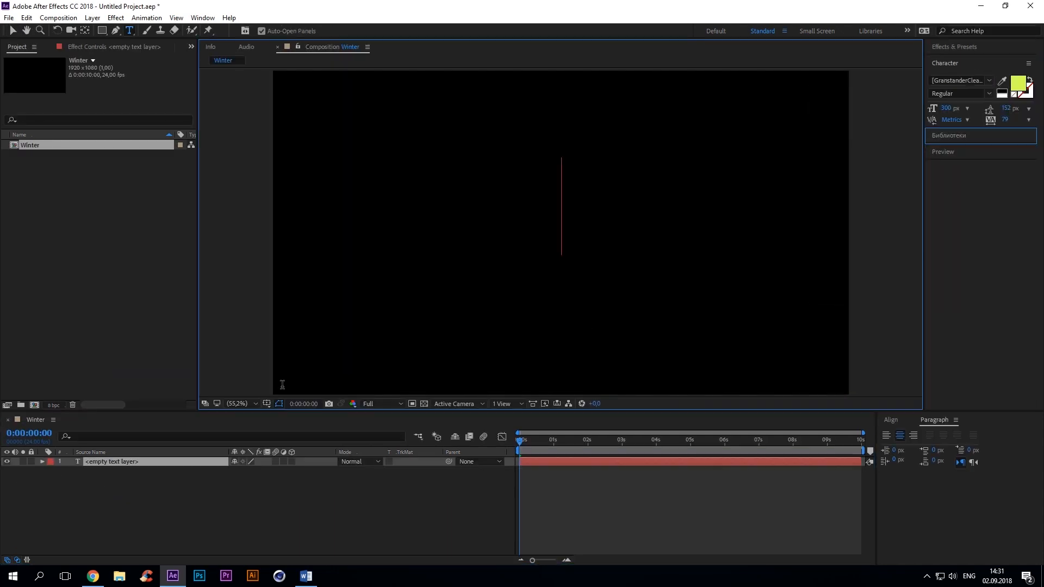
{"action": "type", "text": "ICE AGE"}
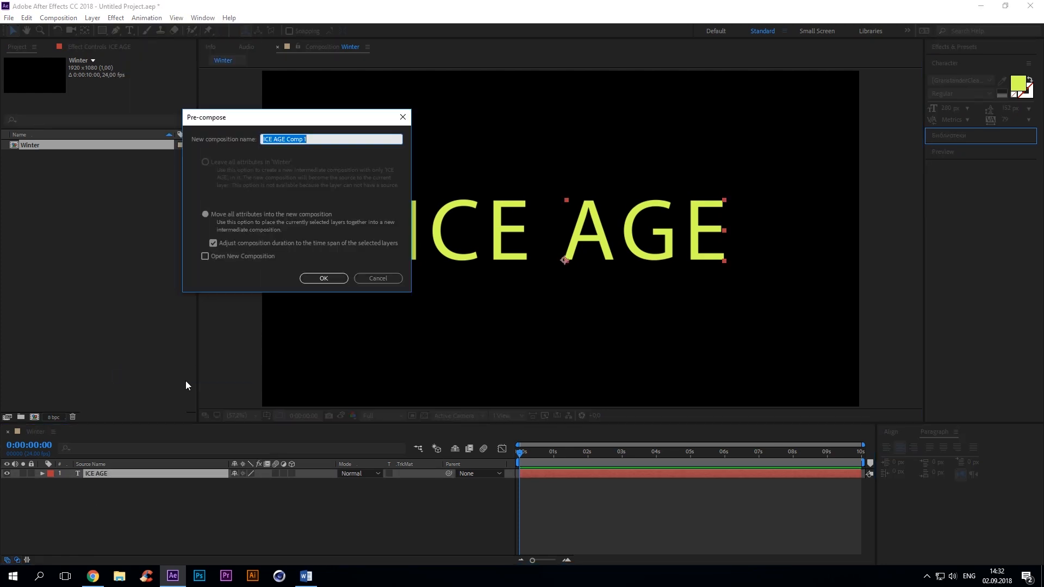
Step: Pre-compose the text as Placeholder and nest its duplicate as Gradient
{"action": "type", "text": "Placeholder"}
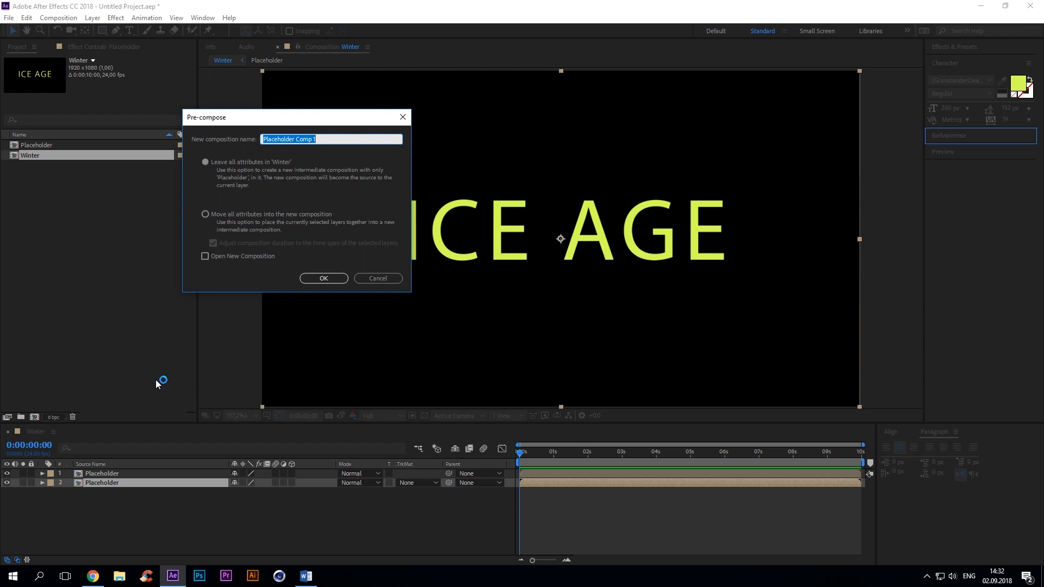
{"action": "left_click", "coordinate": [324, 278]}
{"action": "type", "text": "7A"}
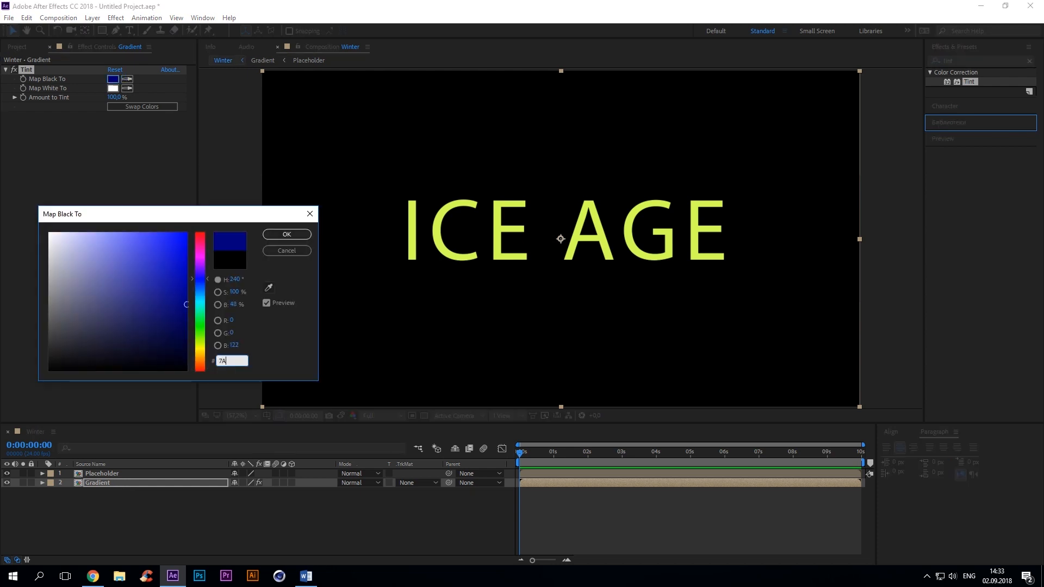
Step: Tint the Gradient layer with blue Map Black To and Map White To colours
{"action": "left_click", "coordinate": [112, 87]}
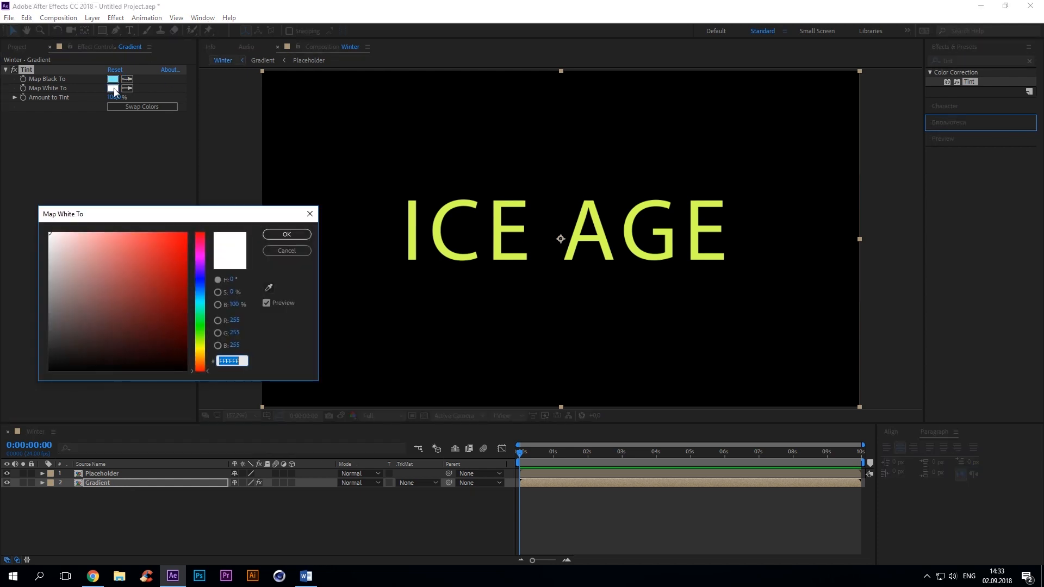
{"action": "left_click", "coordinate": [287, 234]}
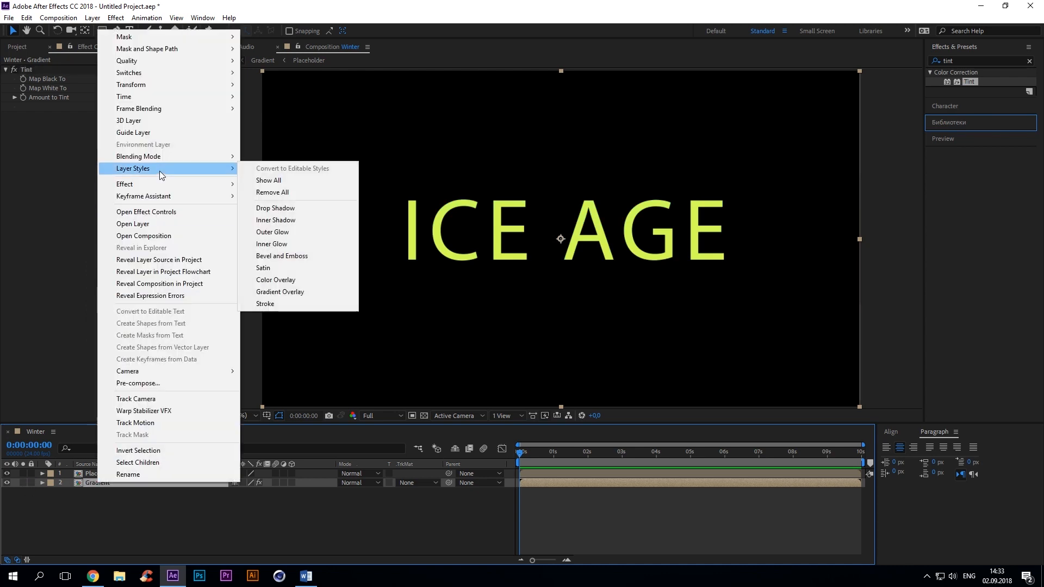
Step: Add a blue Inner Shadow layer style: opacity 55%, angle 315°, distance 15, size 23
{"action": "left_click", "coordinate": [276, 219]}
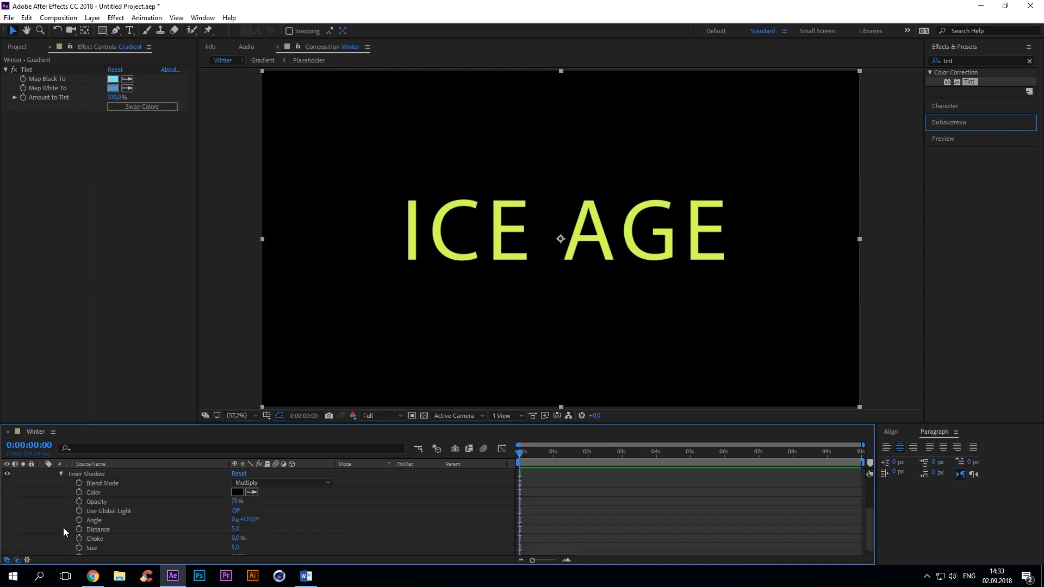
{"action": "left_click", "coordinate": [237, 493]}
{"action": "type", "text": "1C6DA5"}
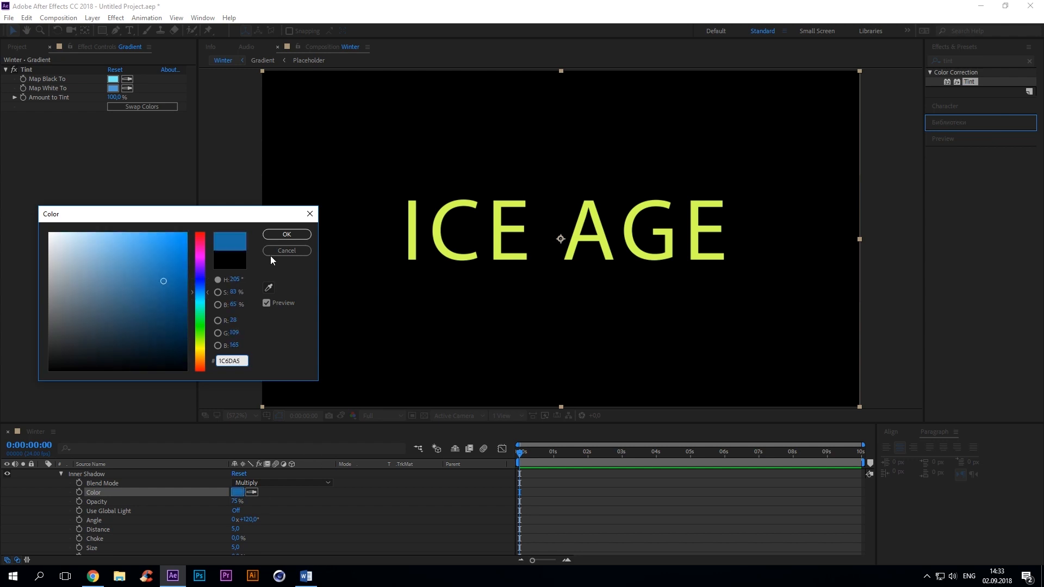
{"action": "left_click", "coordinate": [286, 234]}
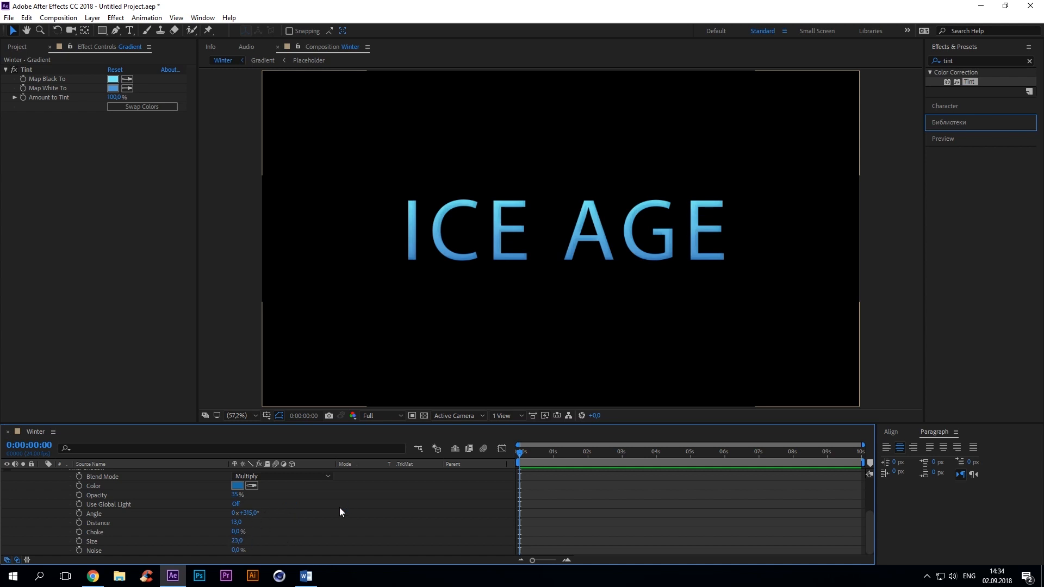
Step: Nest the title copies into a Details composition with the top layer renamed Alpha
{"action": "left_click", "coordinate": [99, 474]}
{"action": "type", "text": "Deta"}
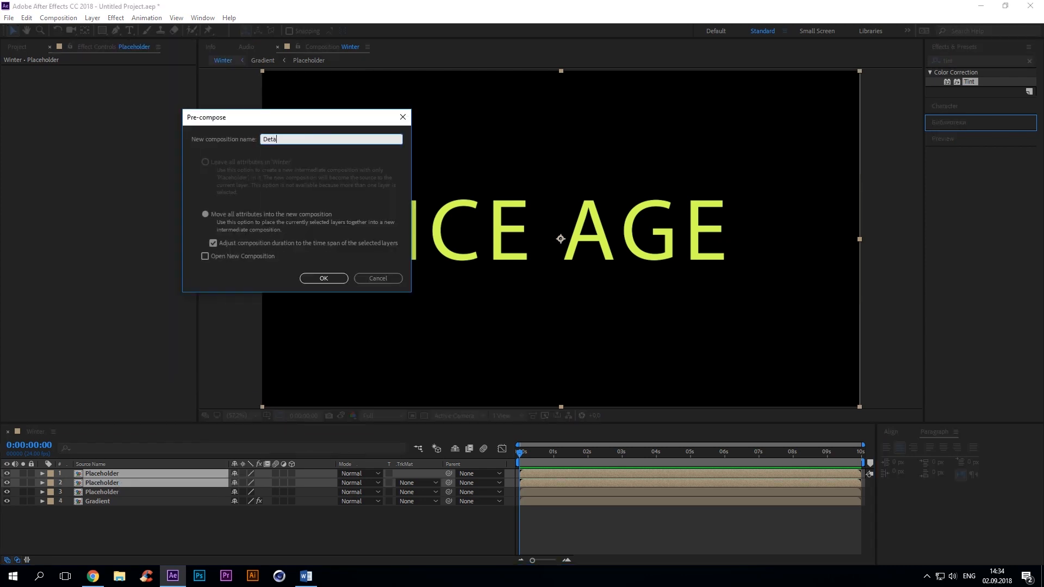
{"action": "left_click", "coordinate": [324, 279]}
{"action": "type", "text": "A"}
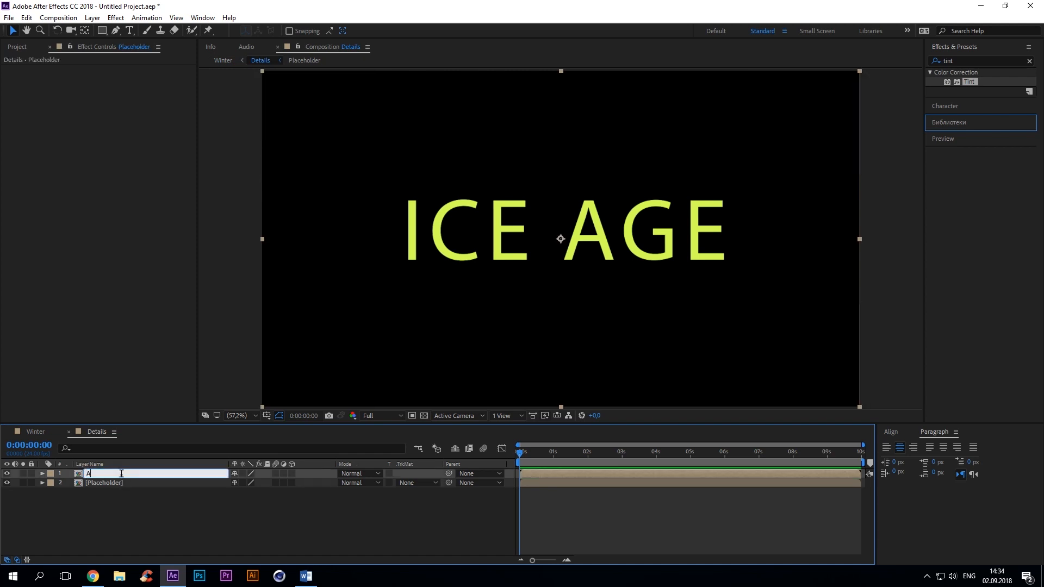
Step: Pre-compose the Placeholder layer into a new Bevel composition
{"action": "right_click", "coordinate": [109, 483]}
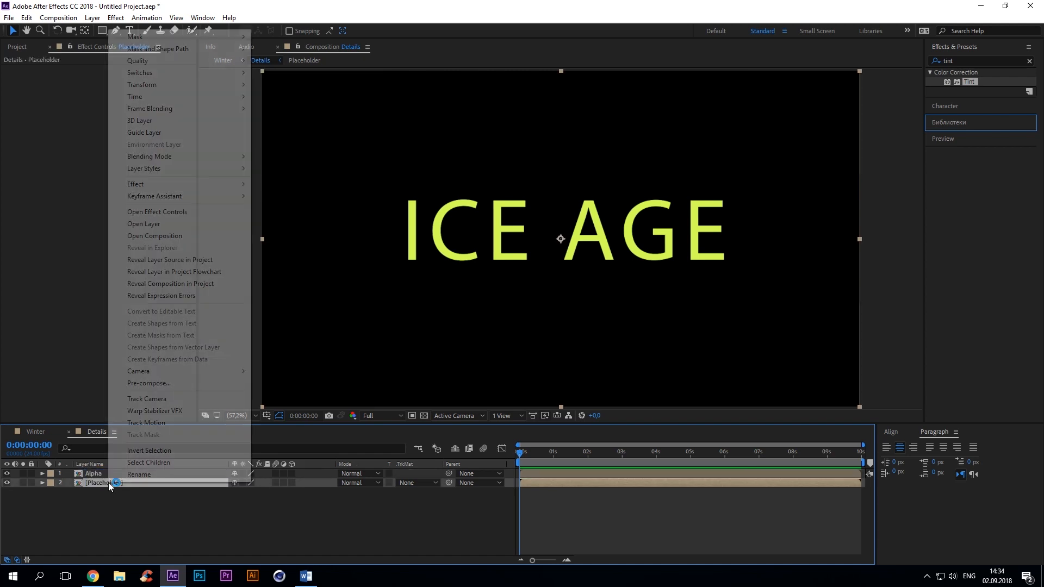
{"action": "left_click", "coordinate": [148, 383]}
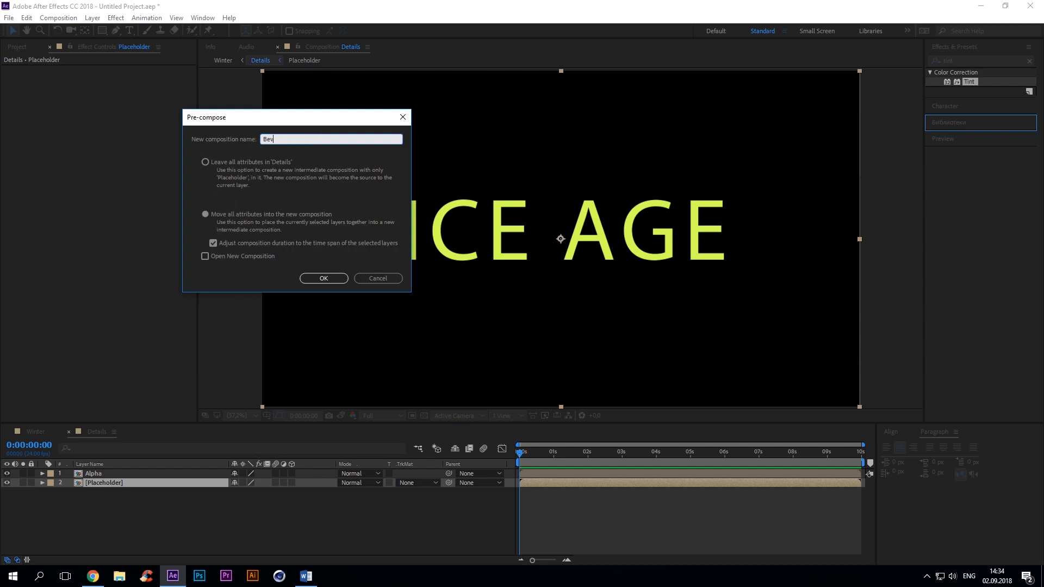
{"action": "left_click", "coordinate": [324, 278]}
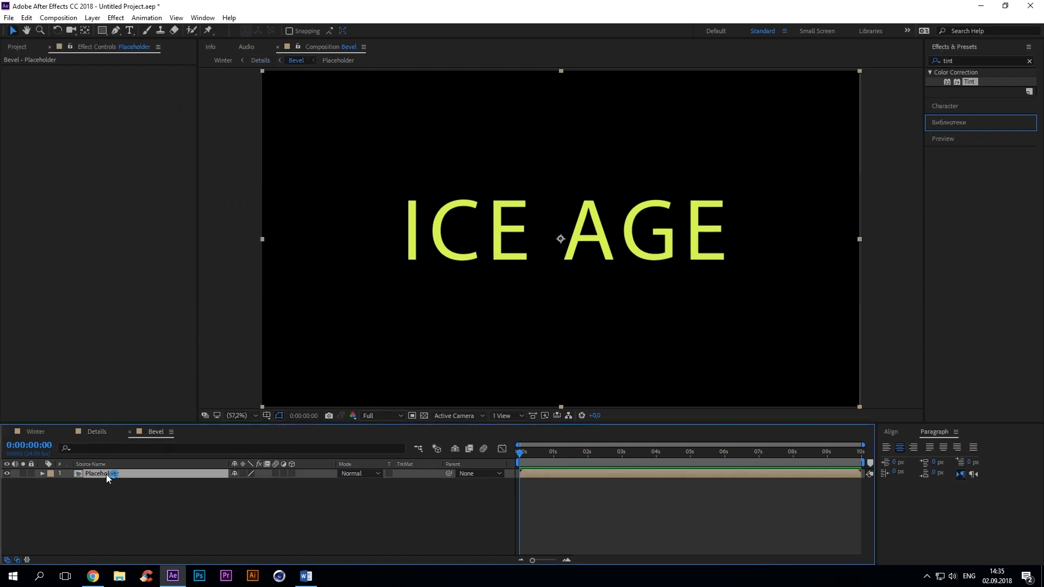
Step: Fill the Bevel title white and add a black solid with Fast Box Blur above it
{"action": "type", "text": "fill"}
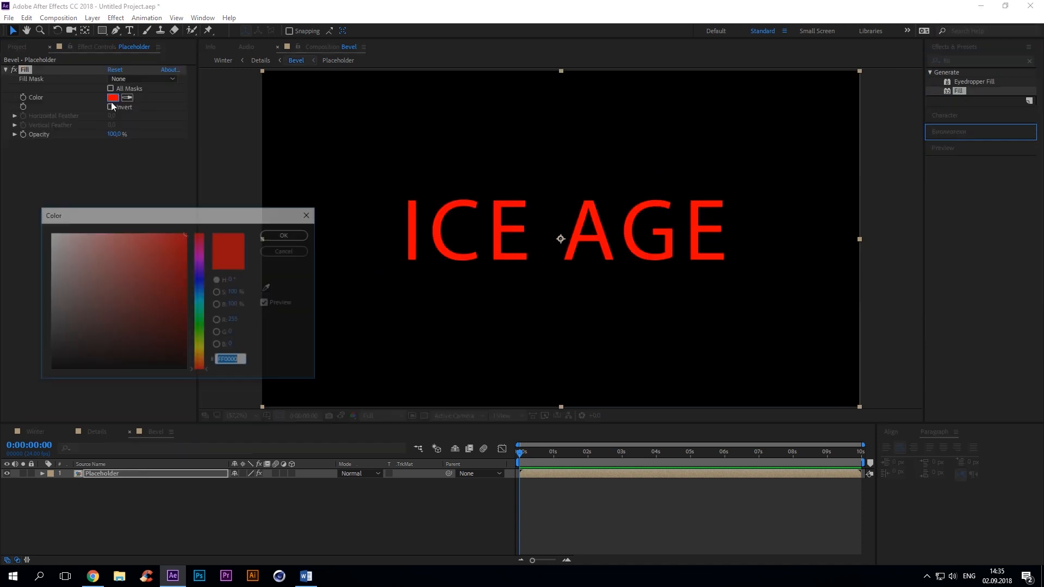
{"action": "left_click", "coordinate": [282, 235]}
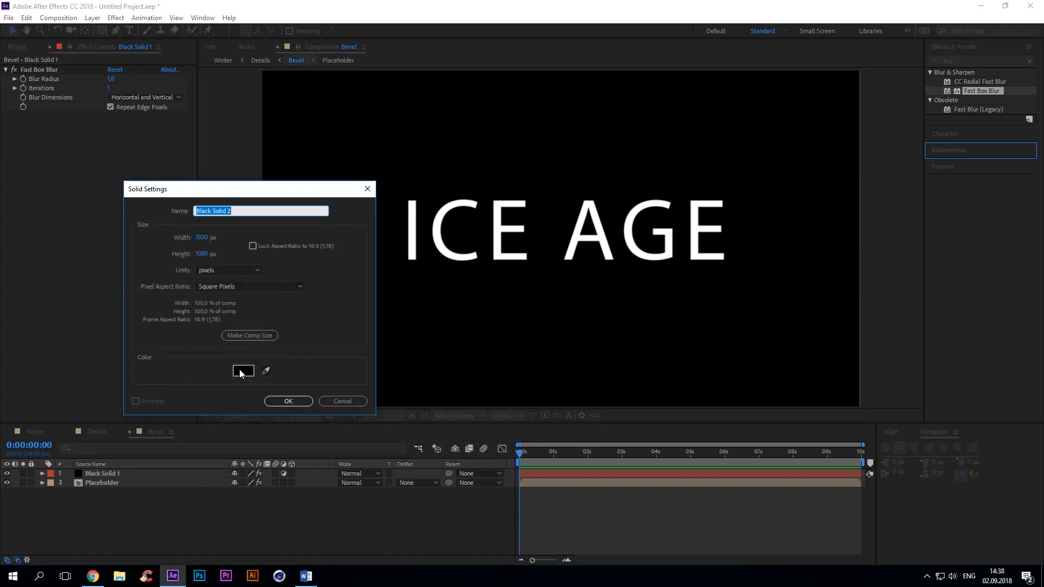
Step: Add a white solid with Fractal Noise set to Max, Soft Linear, non-uniform scale 55
{"action": "left_click", "coordinate": [288, 401]}
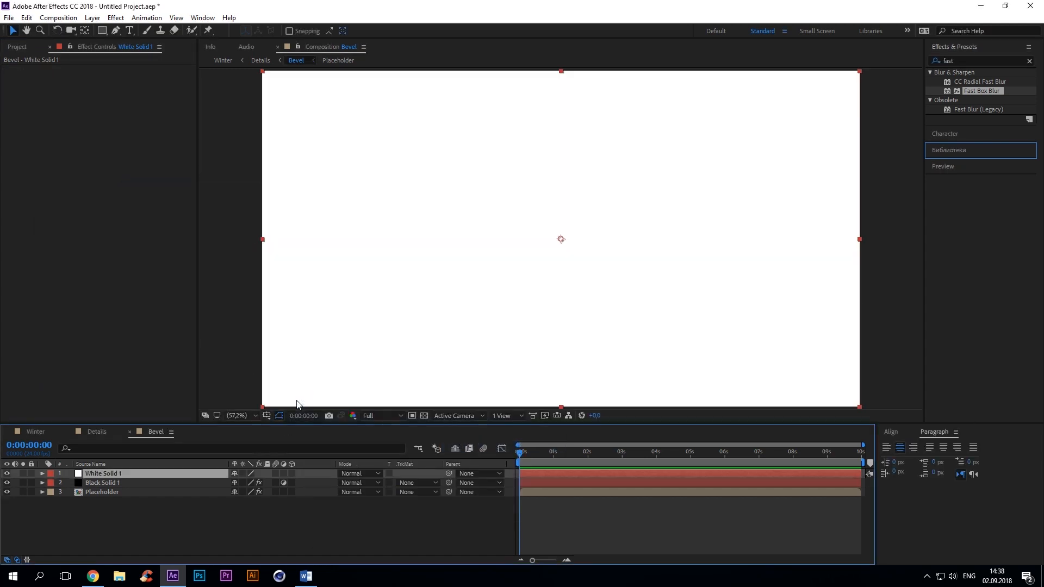
{"action": "type", "text": "fractal"}
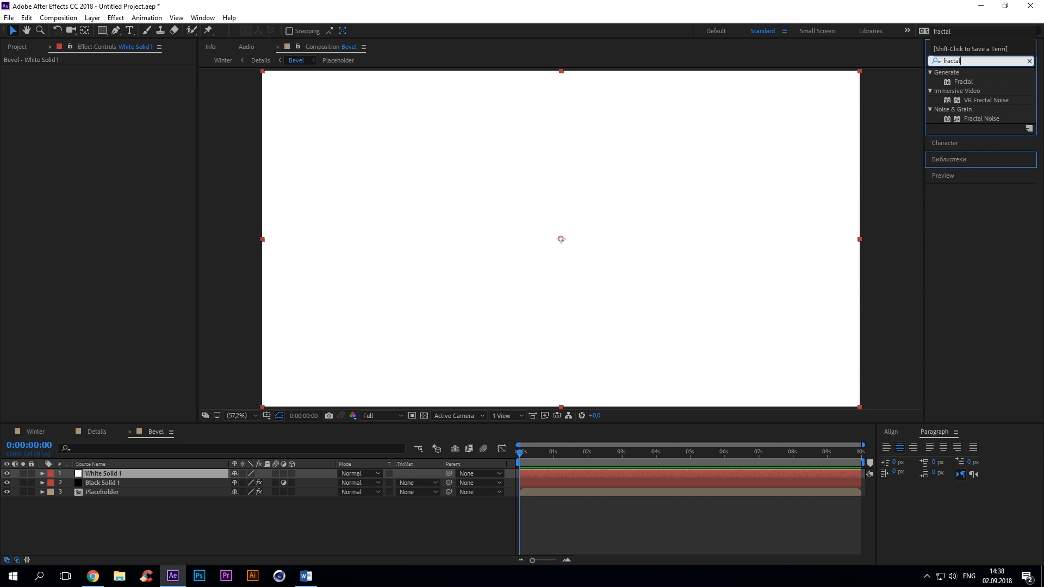
{"action": "left_click", "coordinate": [128, 80]}
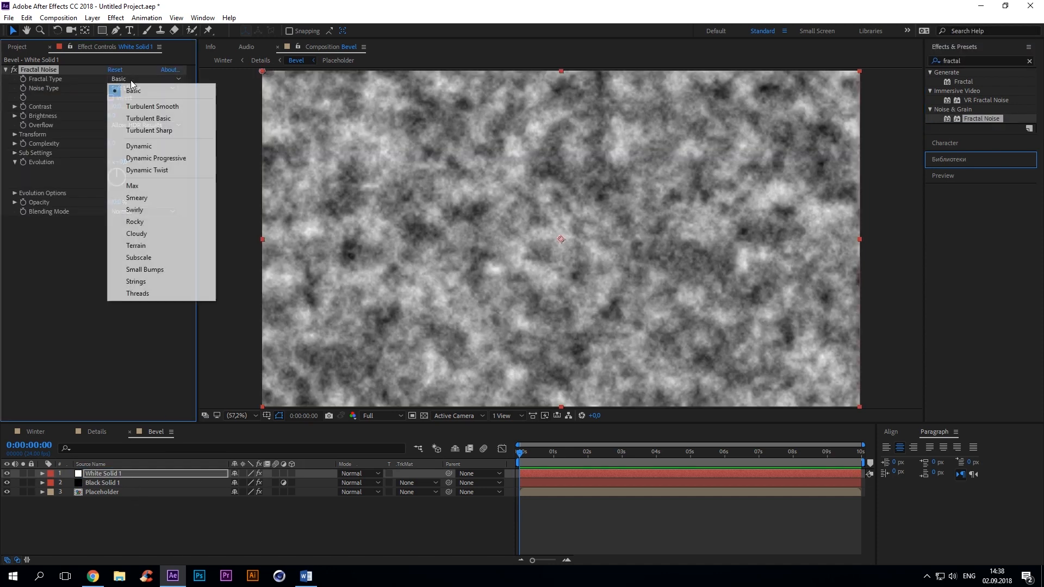
{"action": "left_click", "coordinate": [133, 185]}
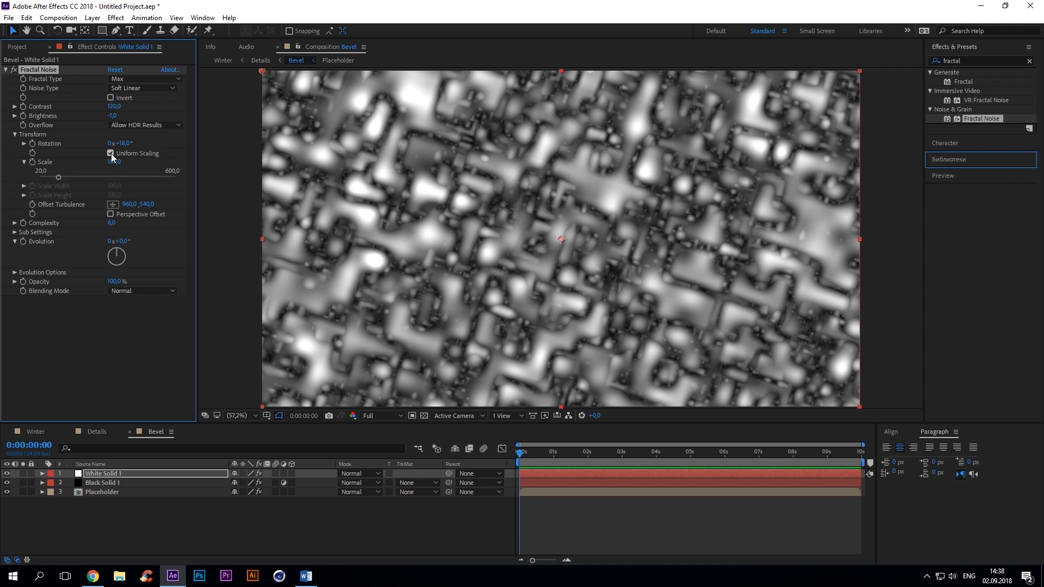
{"action": "left_click", "coordinate": [112, 152]}
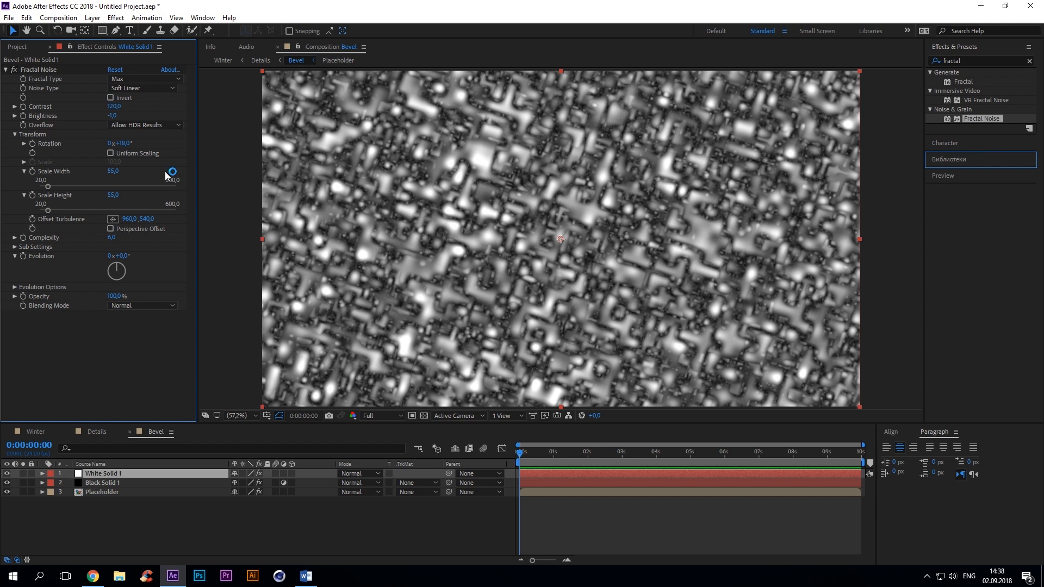
Step: Blend the noise layer in Add mode, invert the pattern and review its transform settings
{"action": "left_click", "coordinate": [357, 474]}
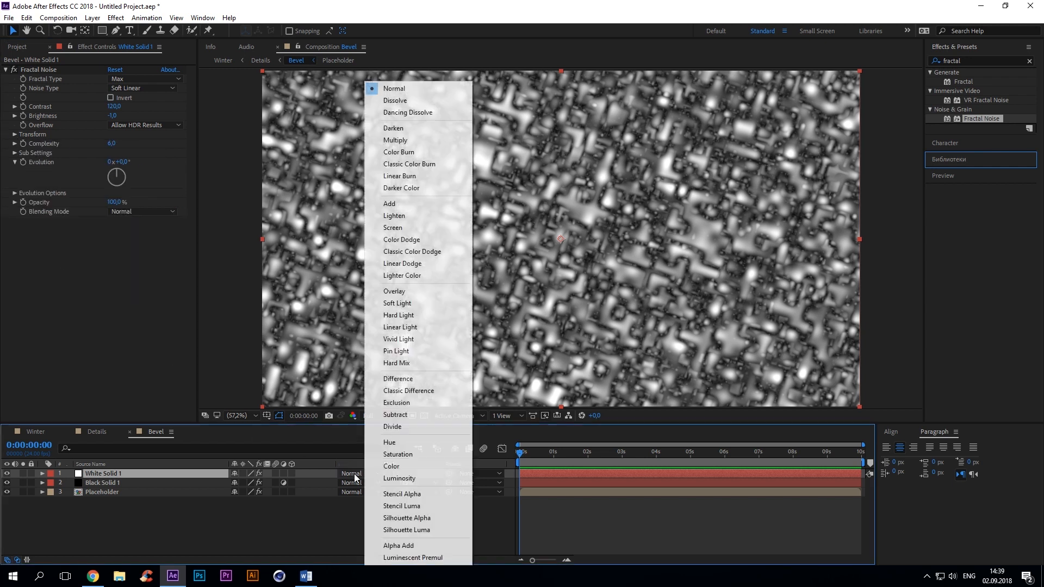
{"action": "left_click", "coordinate": [390, 204]}
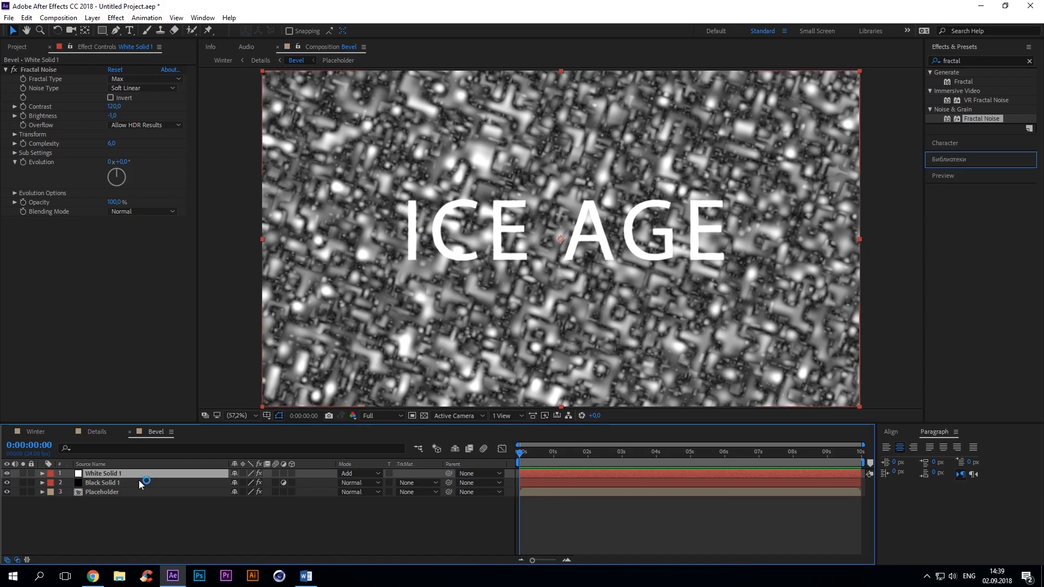
{"action": "left_click", "coordinate": [110, 98]}
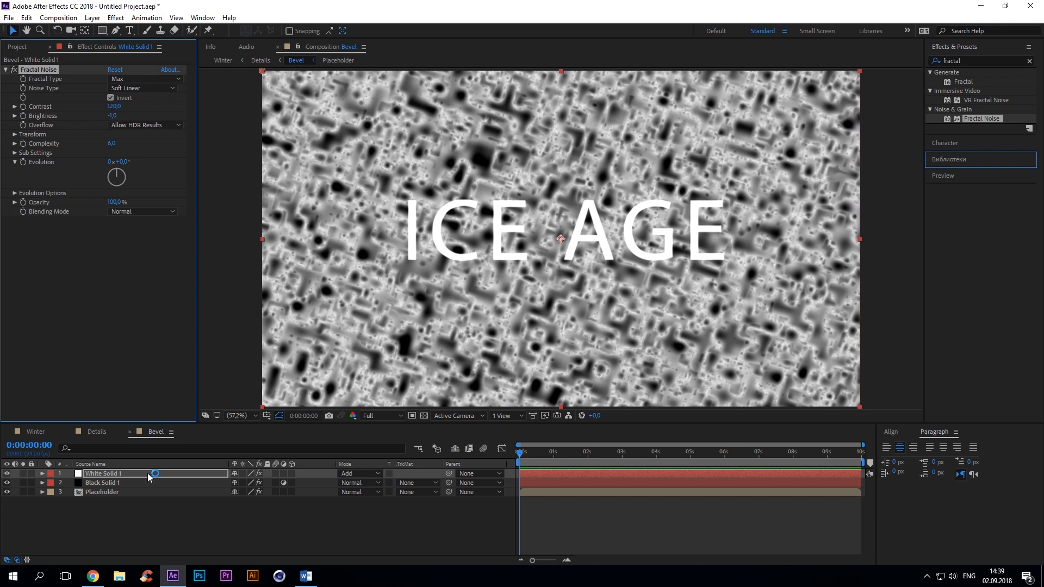
{"action": "left_click", "coordinate": [103, 483]}
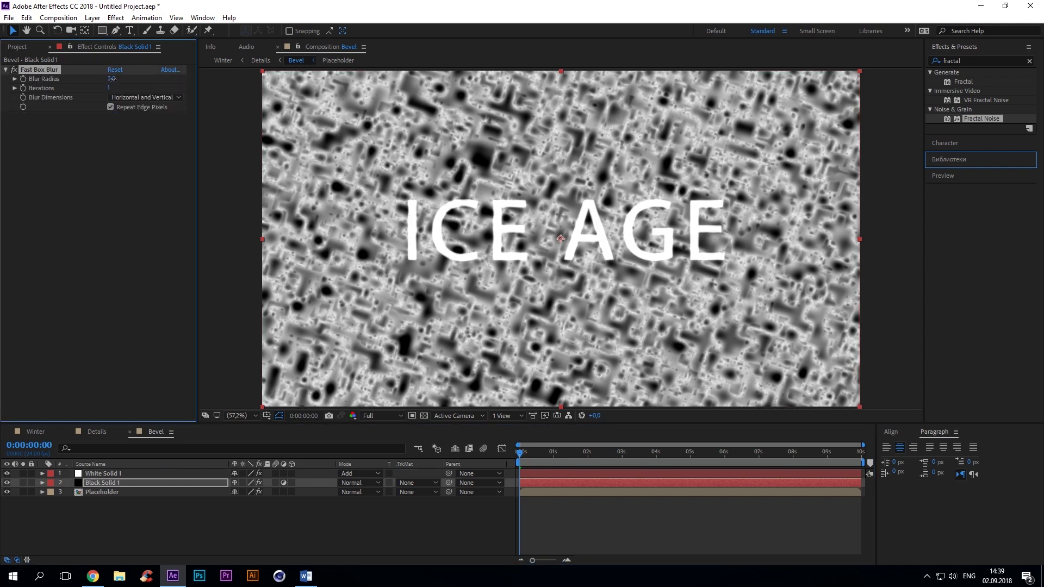
{"action": "left_click", "coordinate": [102, 473]}
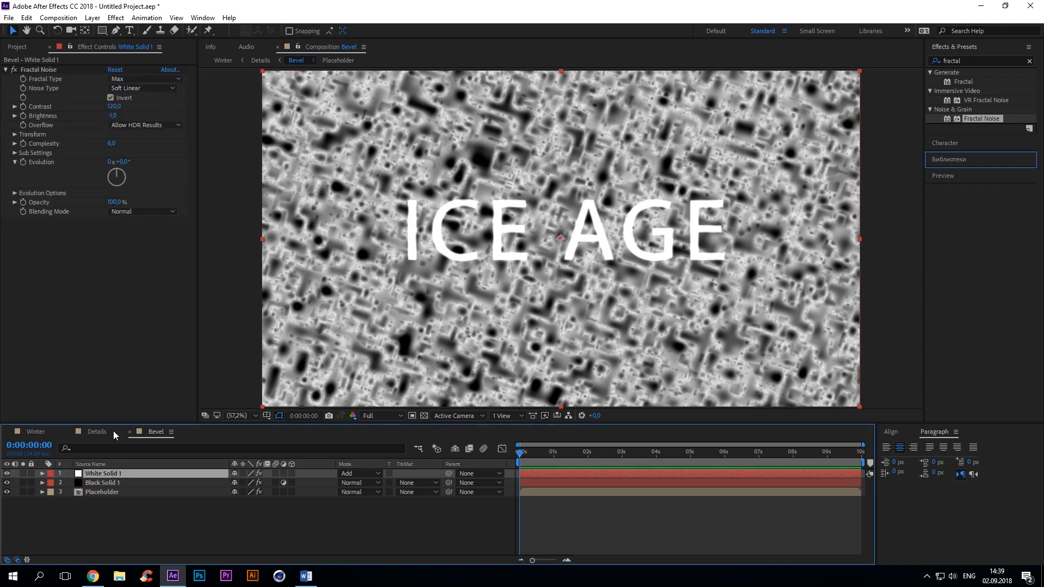
{"action": "left_click", "coordinate": [12, 135]}
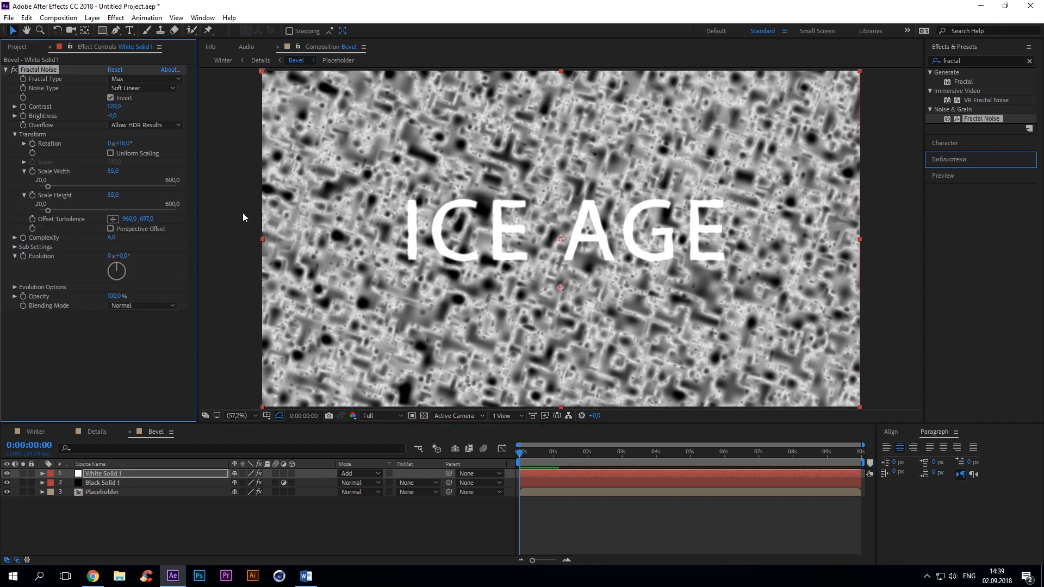
{"action": "left_click", "coordinate": [102, 483]}
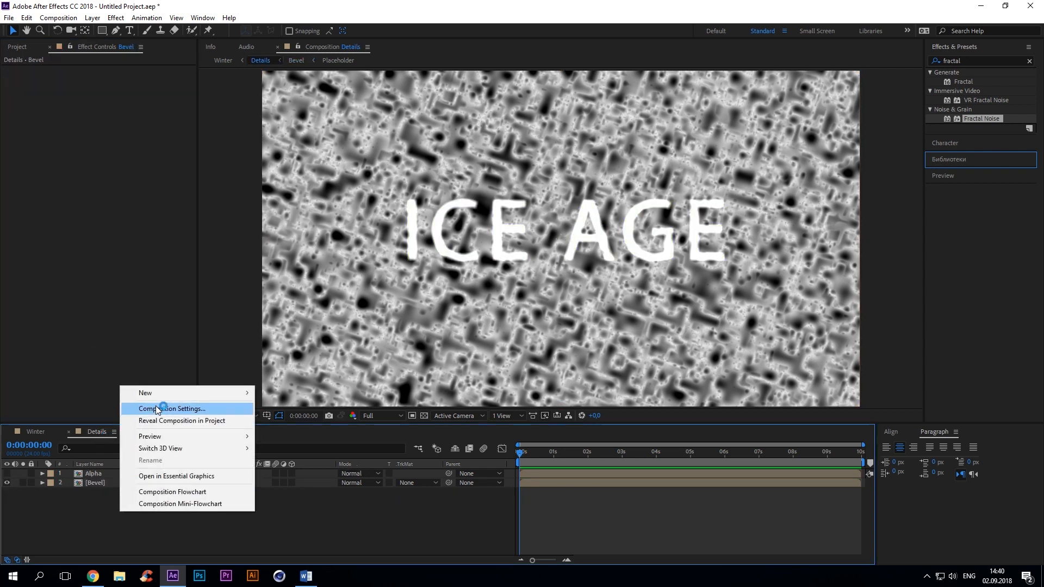
Step: Add a white Glass solid with CC Glass bumped by Bevel using AE Lights
{"action": "left_click", "coordinate": [173, 408]}
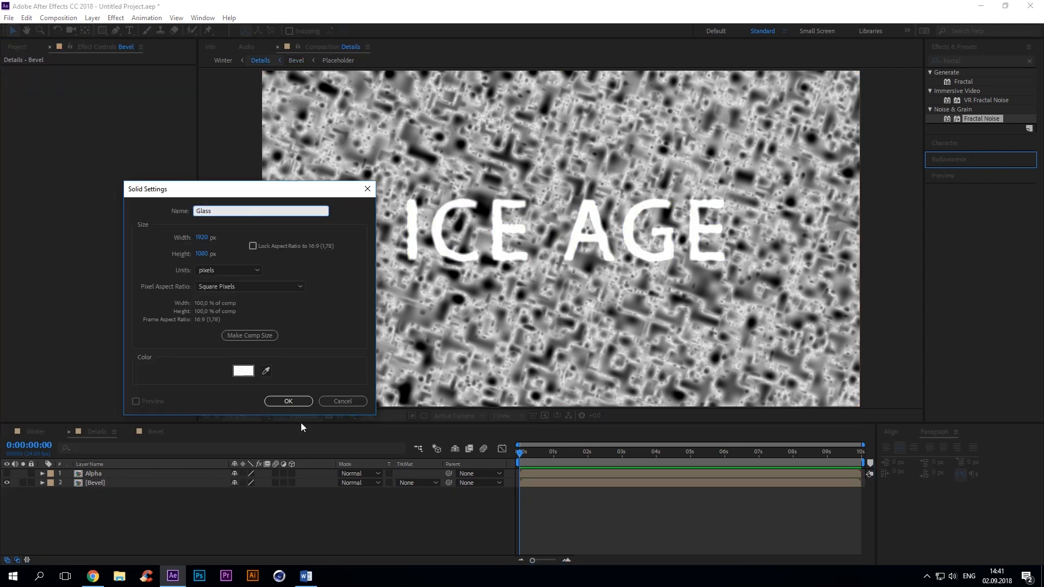
{"action": "left_click", "coordinate": [288, 401]}
{"action": "type", "text": "cc gla"}
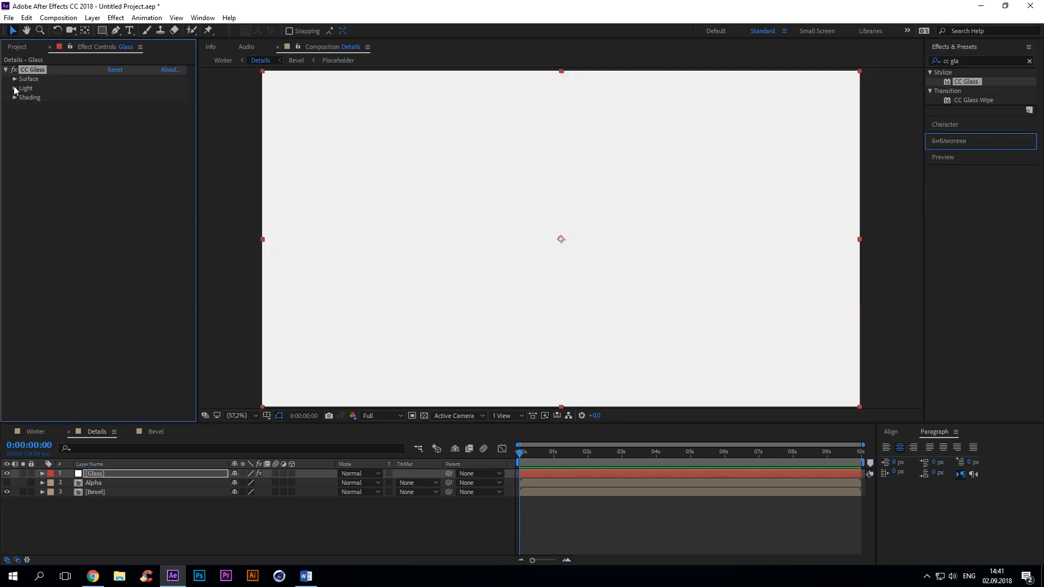
{"action": "left_click", "coordinate": [11, 79]}
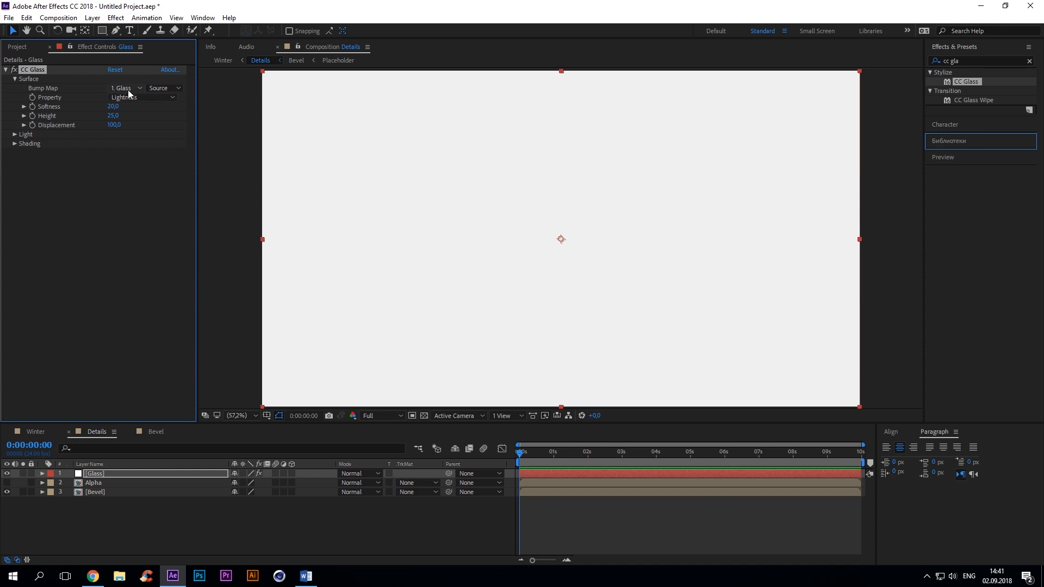
{"action": "left_click", "coordinate": [126, 87]}
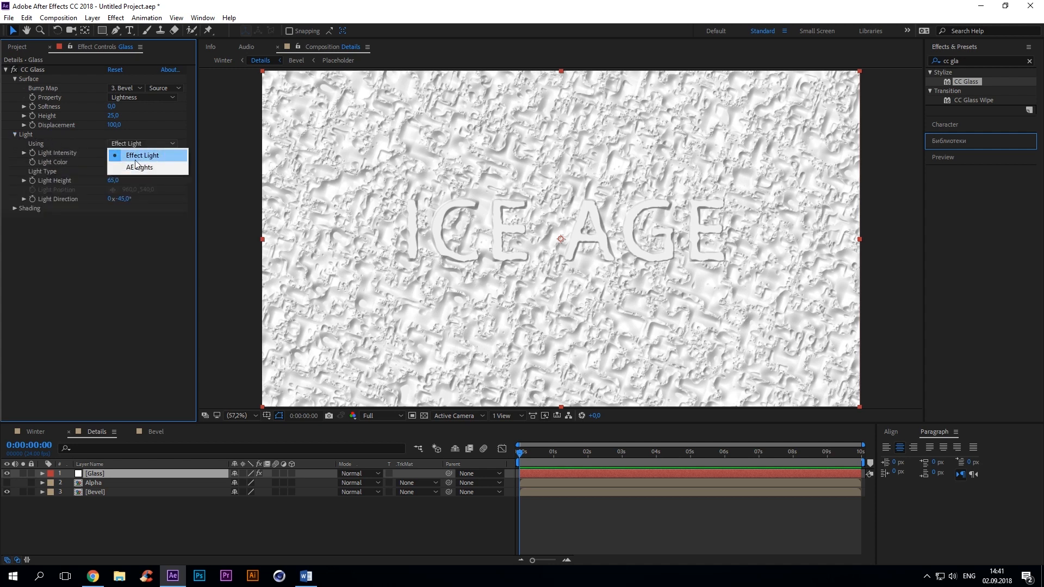
{"action": "left_click", "coordinate": [139, 168]}
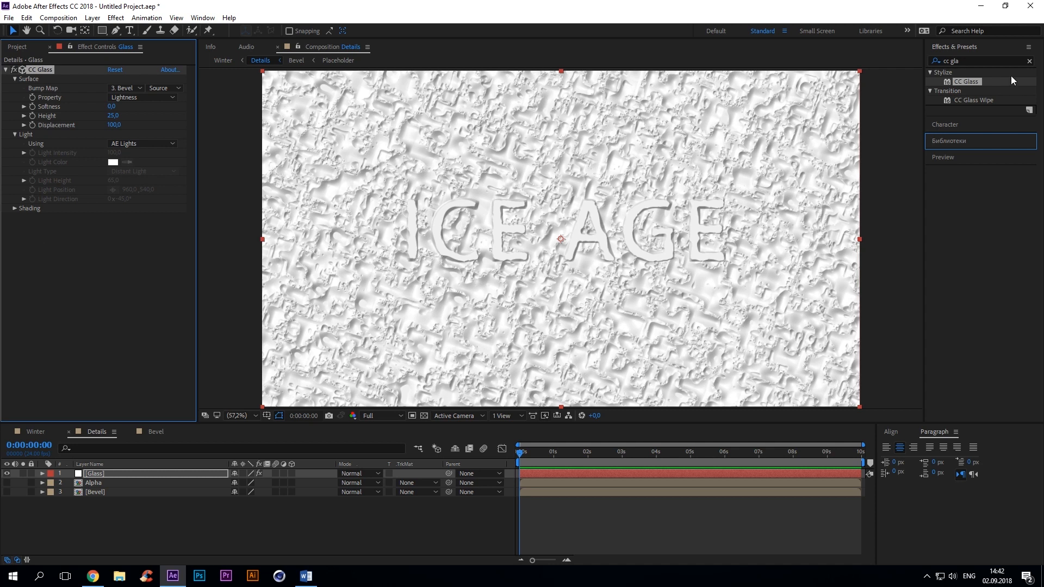
Step: Matte the Glass layer to Alpha with Set Matte using Lightness
{"action": "type", "text": "set"}
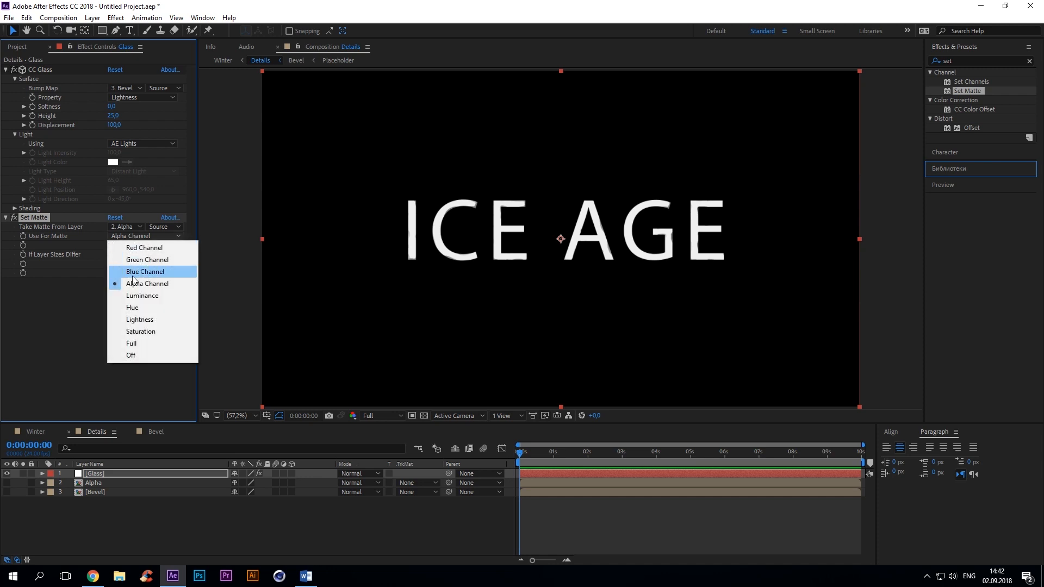
{"action": "left_click", "coordinate": [139, 320]}
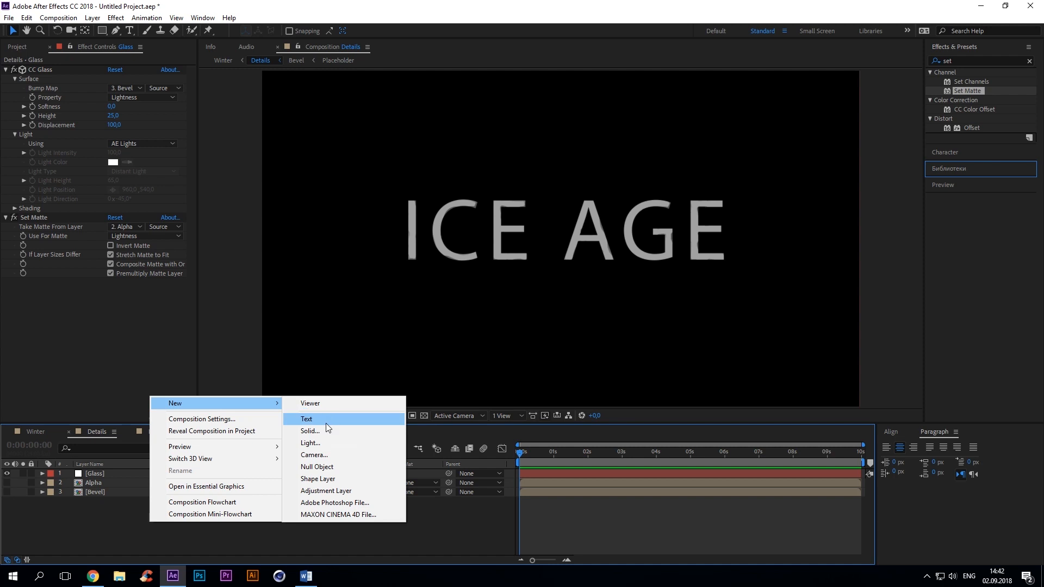
Step: Add a Parallel light with intensity 155 to the Details composition
{"action": "left_click", "coordinate": [311, 442]}
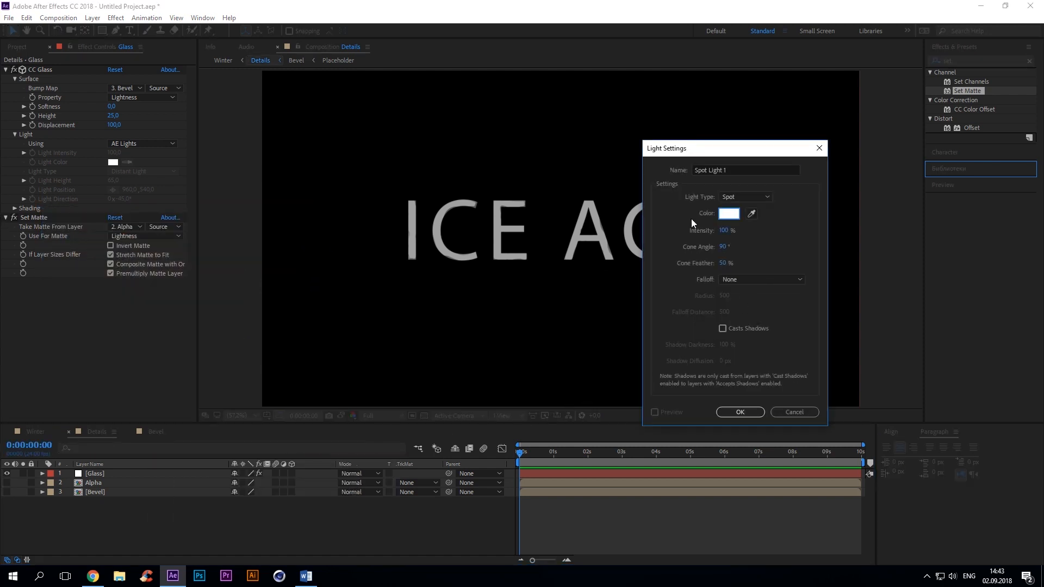
{"action": "mouse_move", "coordinate": [698, 214]}
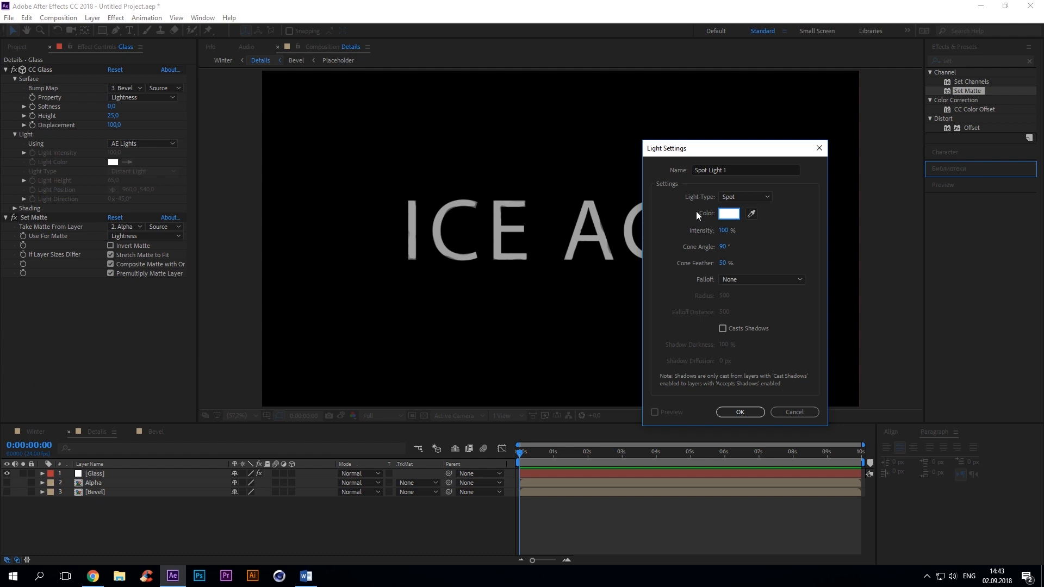
{"action": "left_click", "coordinate": [745, 197]}
{"action": "type", "text": "155"}
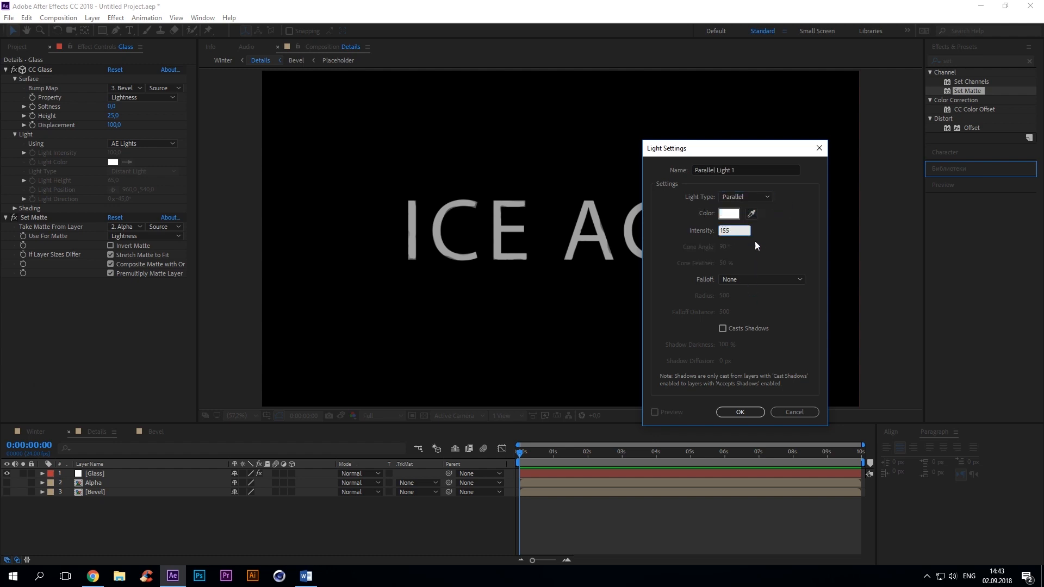
{"action": "left_click", "coordinate": [740, 412]}
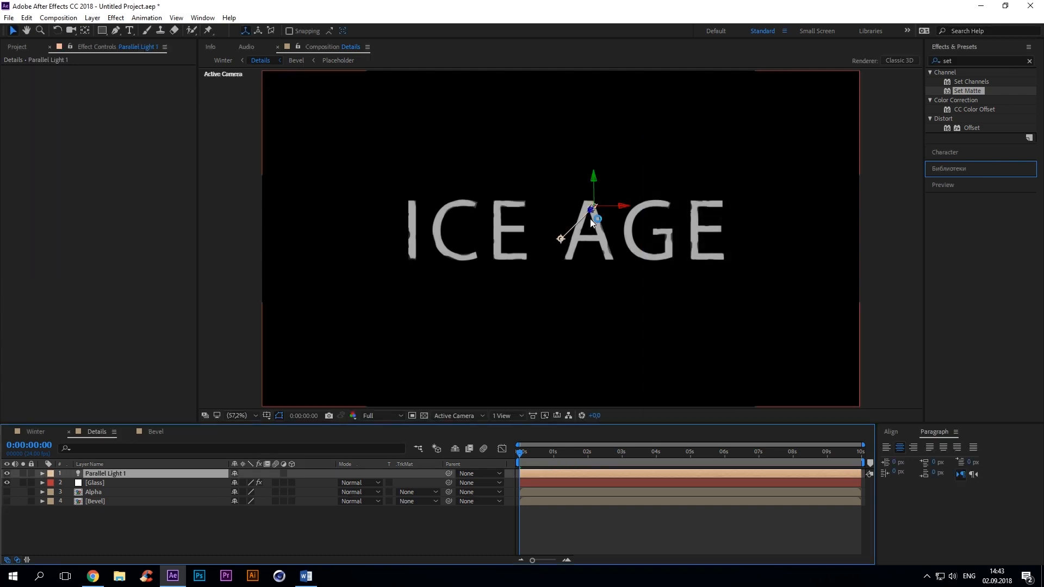
{"action": "left_click", "coordinate": [43, 473]}
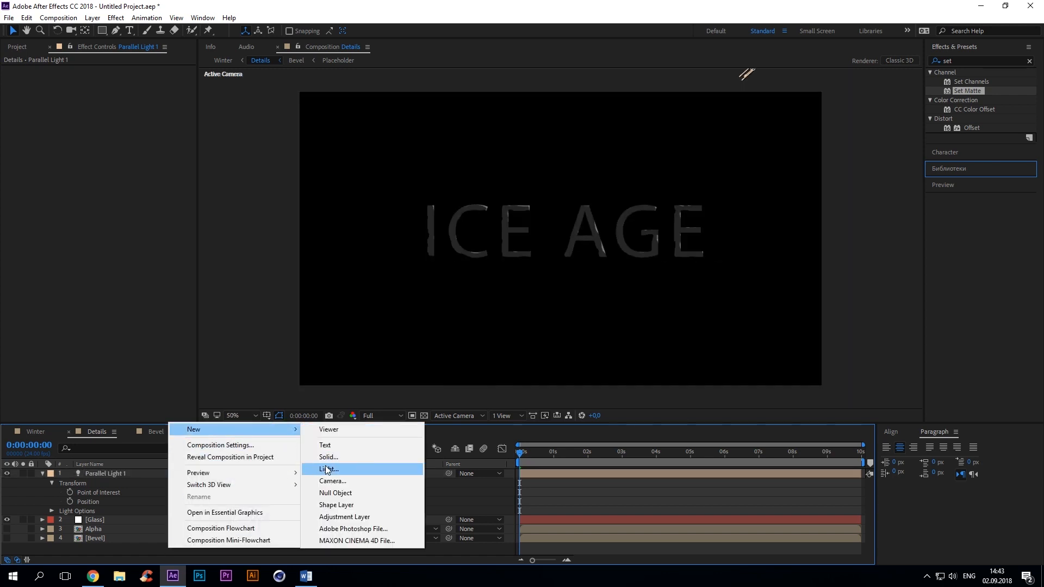
Step: Add an Ambient light at 50% intensity
{"action": "left_click", "coordinate": [327, 470]}
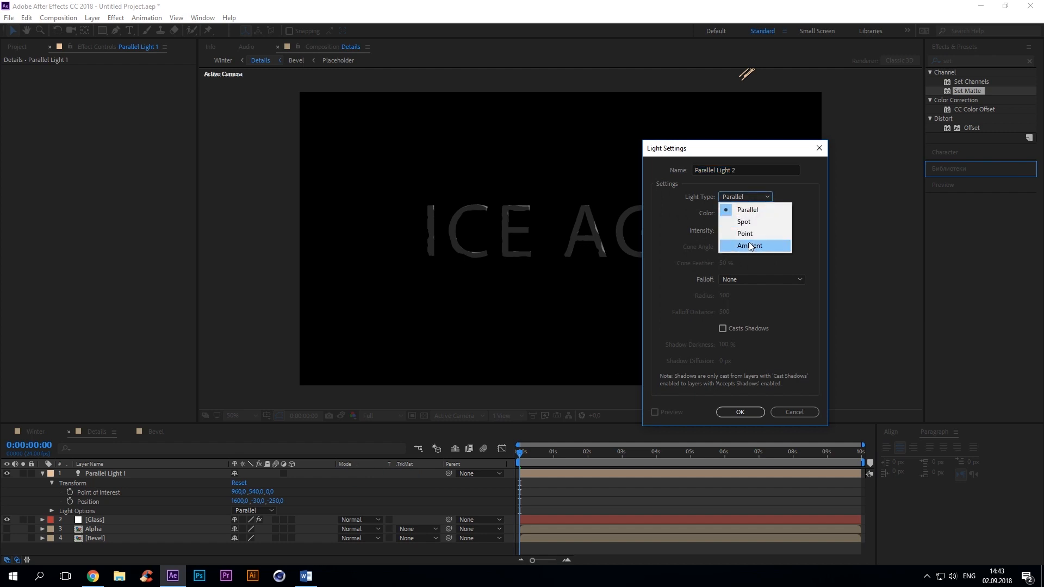
{"action": "left_click", "coordinate": [751, 246]}
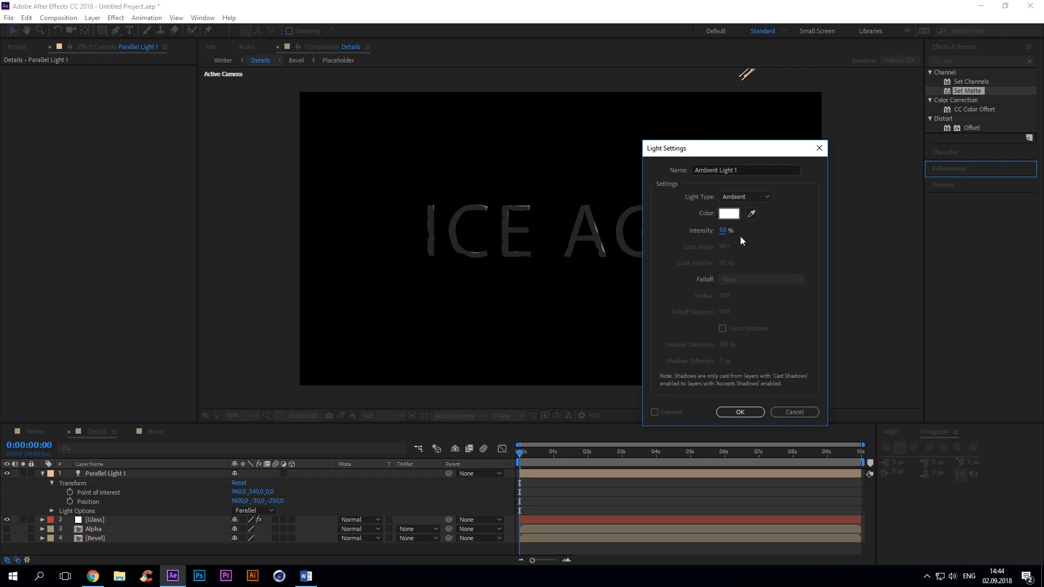
{"action": "left_click", "coordinate": [740, 412]}
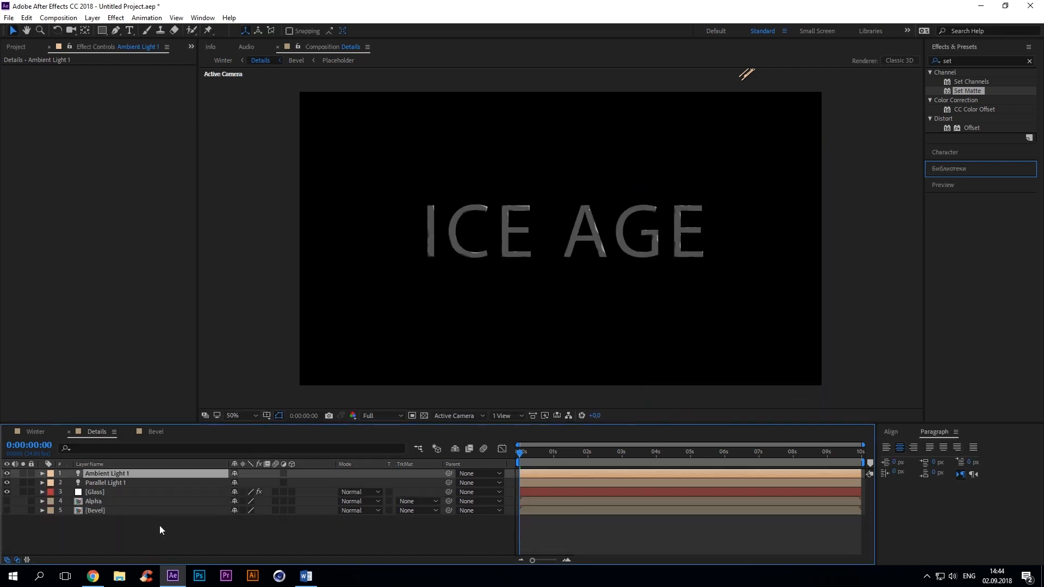
Step: Add a Point light and begin setting its colour to dark blue
{"action": "double_click", "coordinate": [107, 474]}
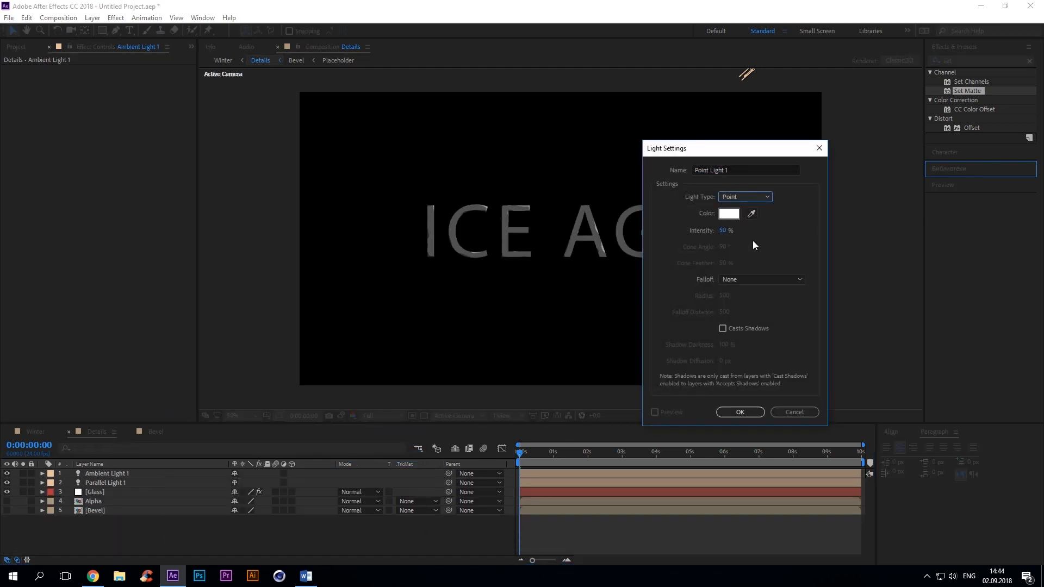
{"action": "left_click", "coordinate": [740, 411]}
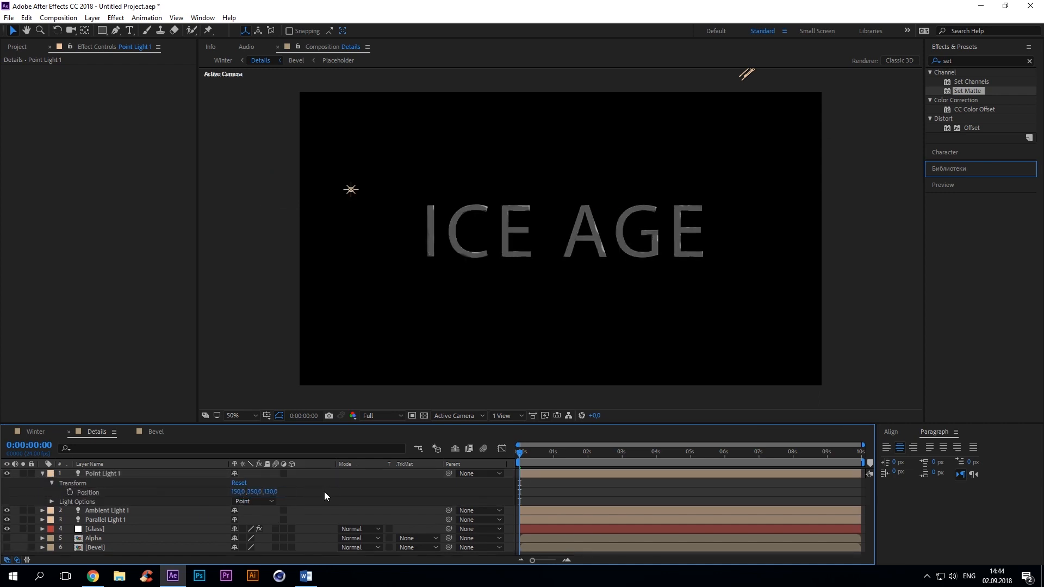
{"action": "left_click", "coordinate": [238, 495]}
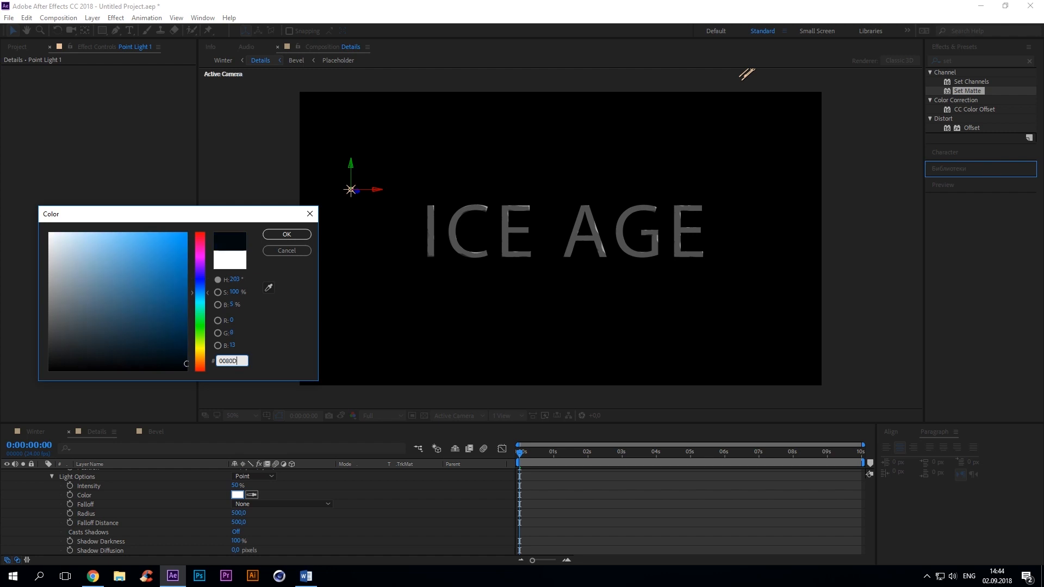
Step: Confirm the dark blue point light, then soften Bevel's Black Solid 1 with Fast Box Blur radius 3
{"action": "left_click", "coordinate": [287, 235]}
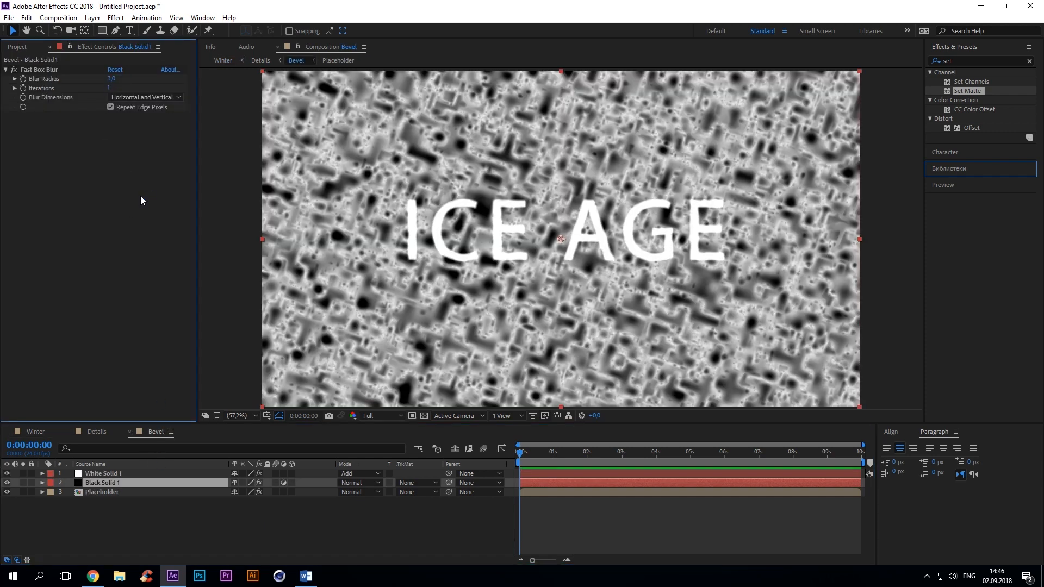
{"action": "left_click", "coordinate": [35, 432]}
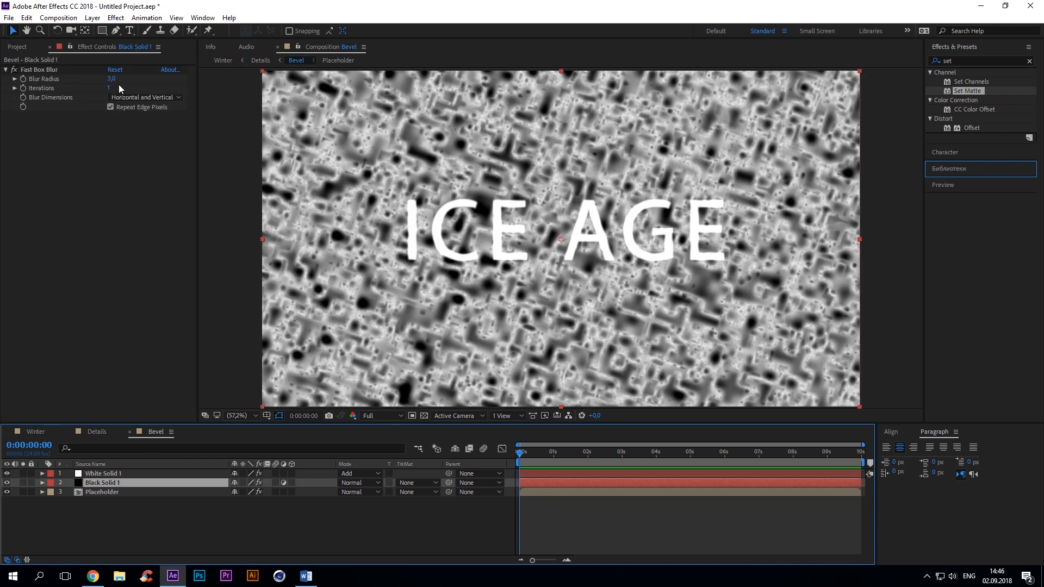
{"action": "left_click", "coordinate": [221, 60]}
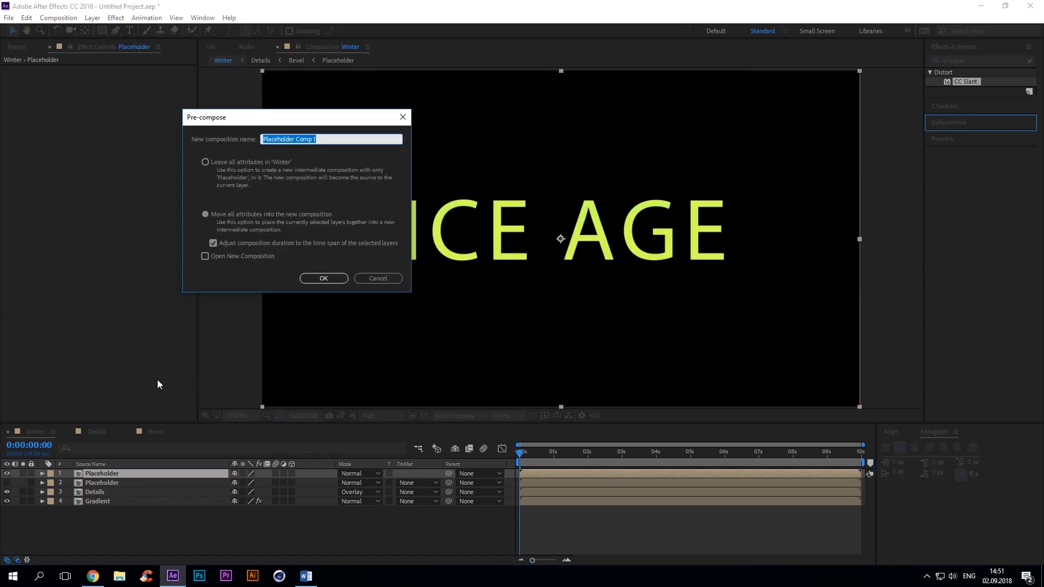
Step: Pre-compose Placeholder as SnowCap and add a Mask layer with a Fill effect
{"action": "type", "text": "SnowCap"}
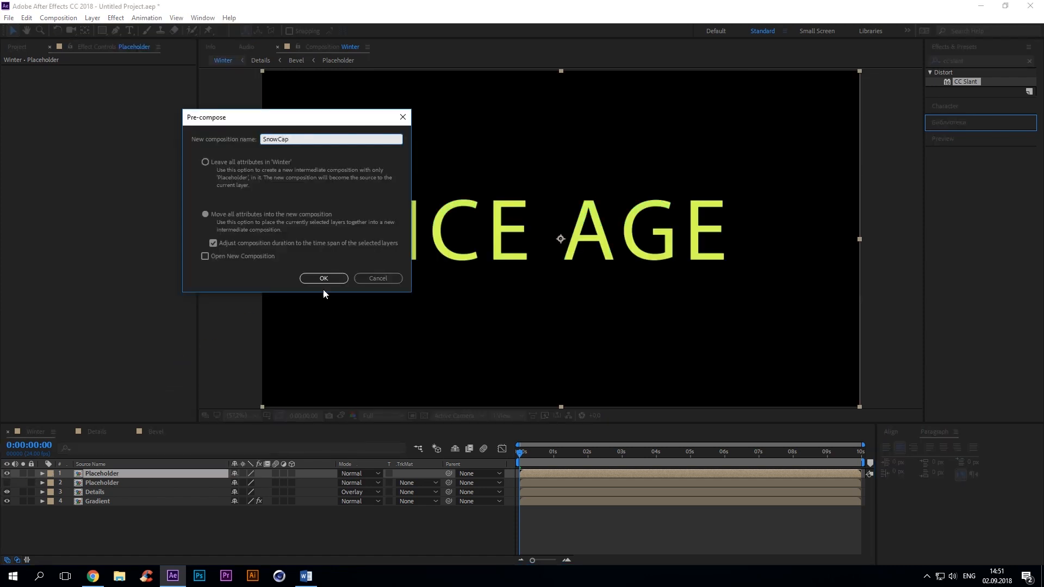
{"action": "left_click", "coordinate": [324, 279]}
{"action": "type", "text": "M"}
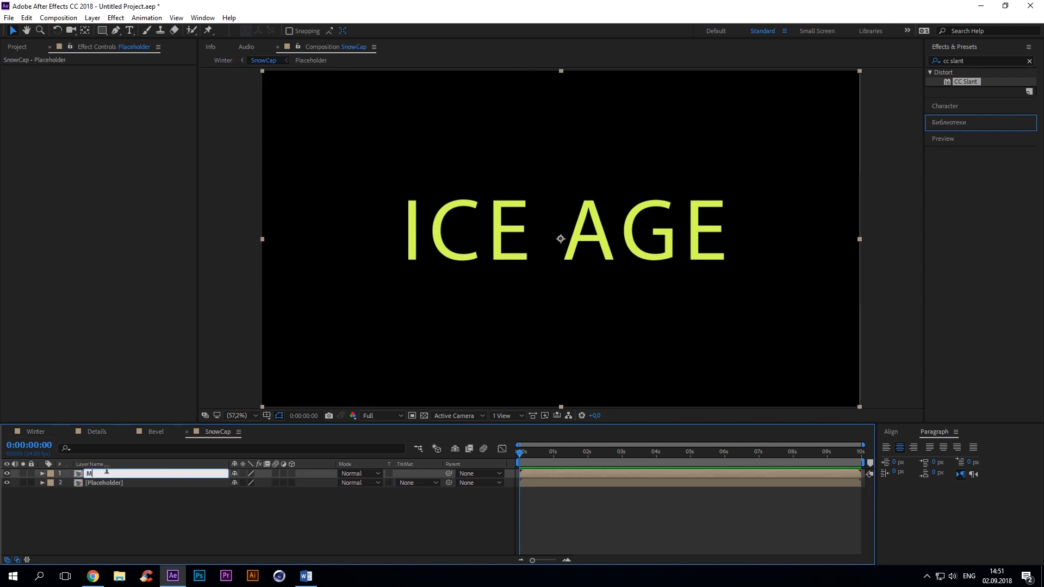
{"action": "key", "text": "Enter"}
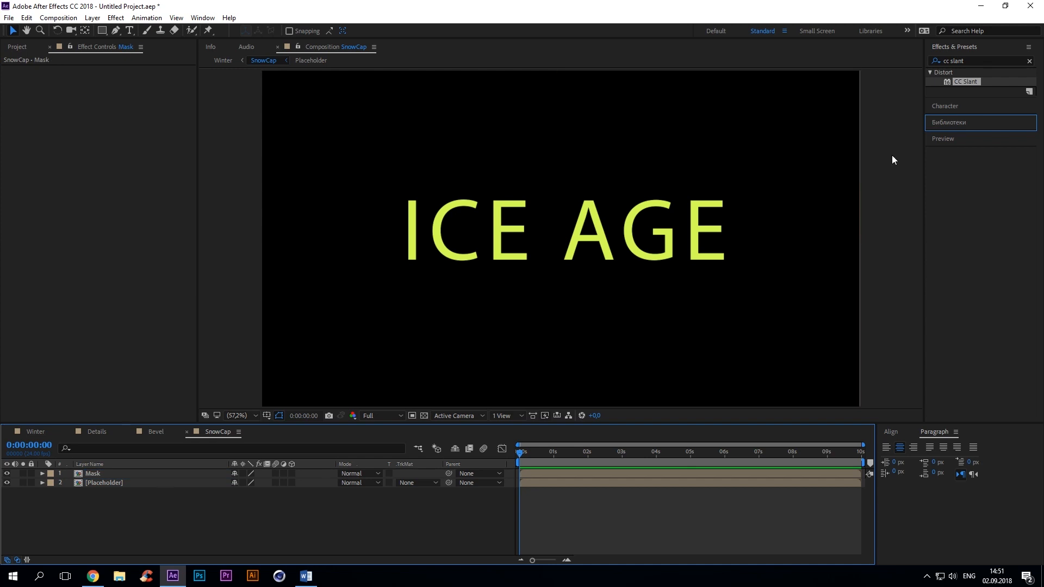
{"action": "type", "text": "fill"}
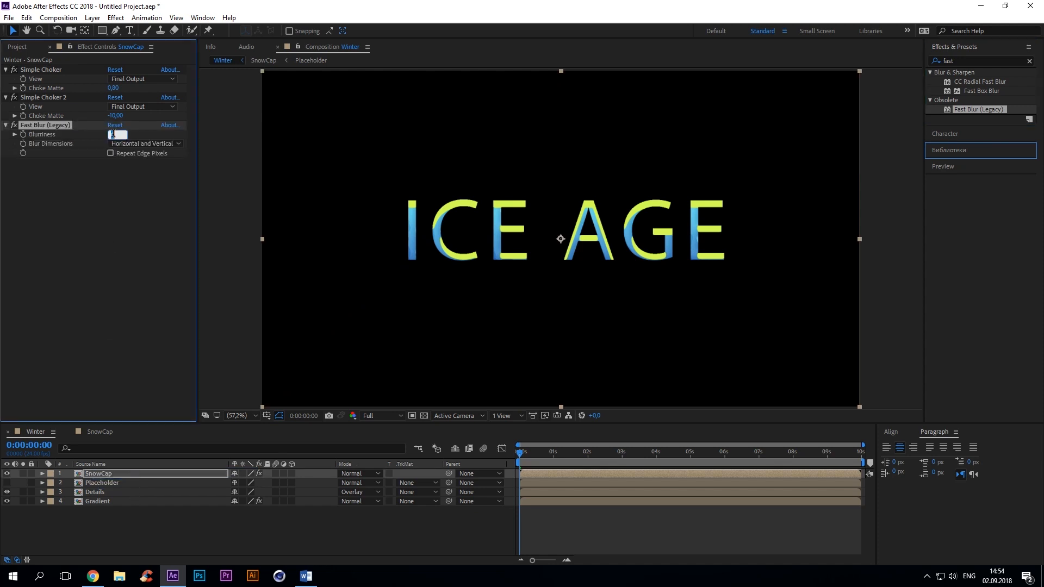
Step: Set Roughen Edges to Cut style with Stretch Width -12, and give SnowCap a white Fill
{"action": "type", "text": "roughen"}
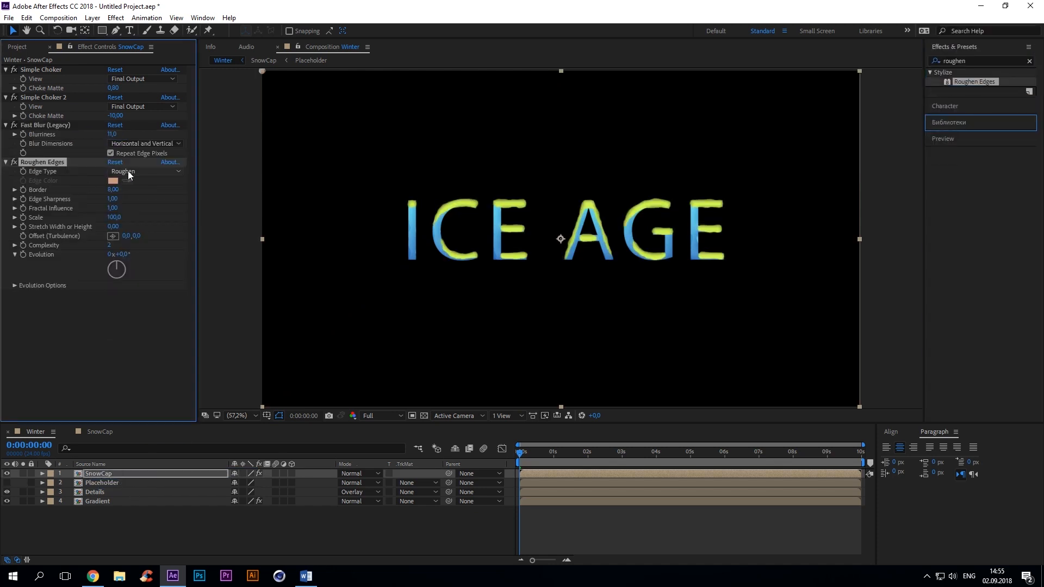
{"action": "left_click", "coordinate": [143, 171]}
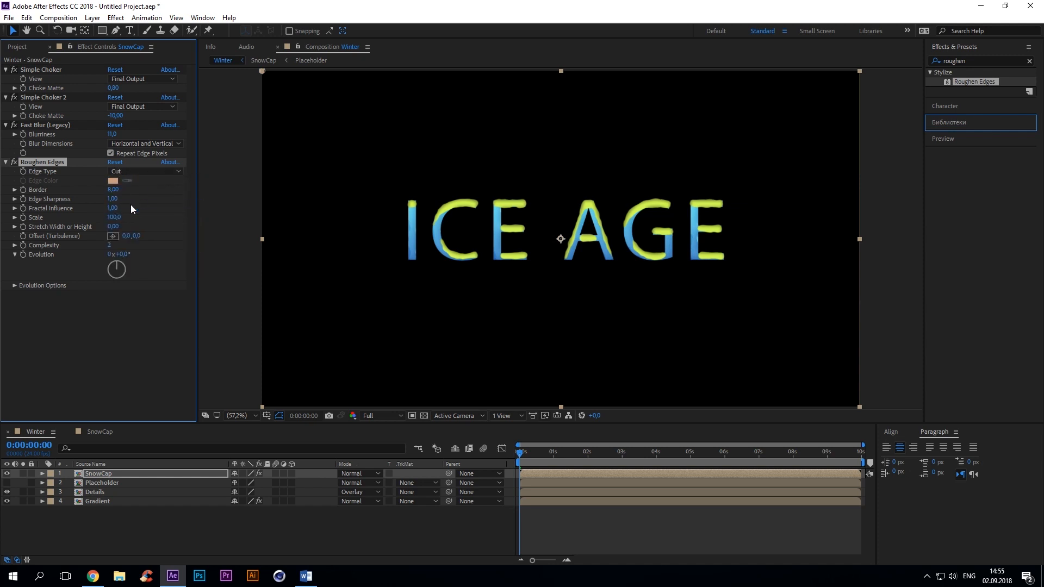
{"action": "mouse_move", "coordinate": [126, 200]}
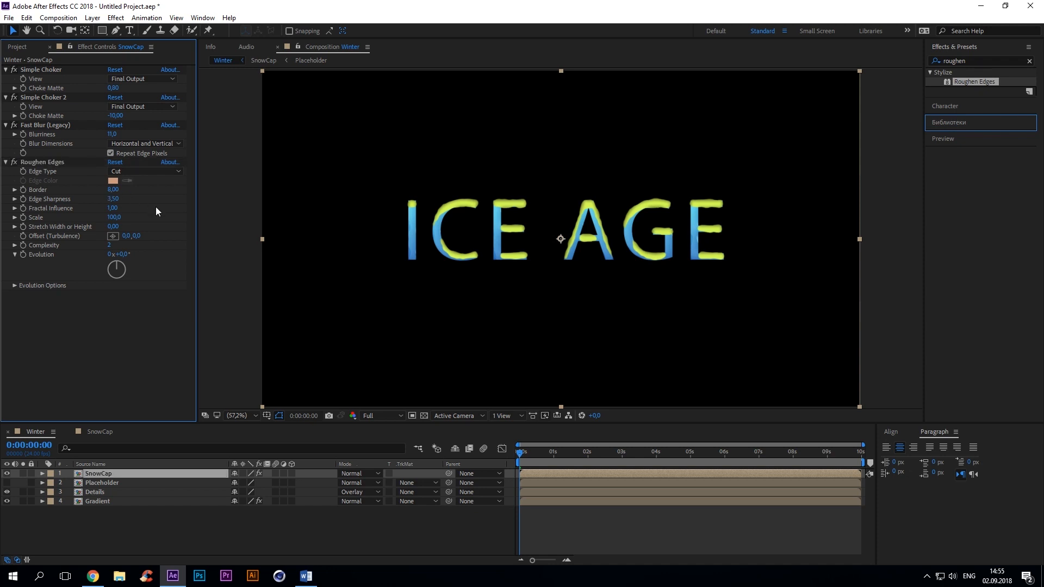
{"action": "double_click", "coordinate": [113, 217]}
{"action": "type", "text": "120"}
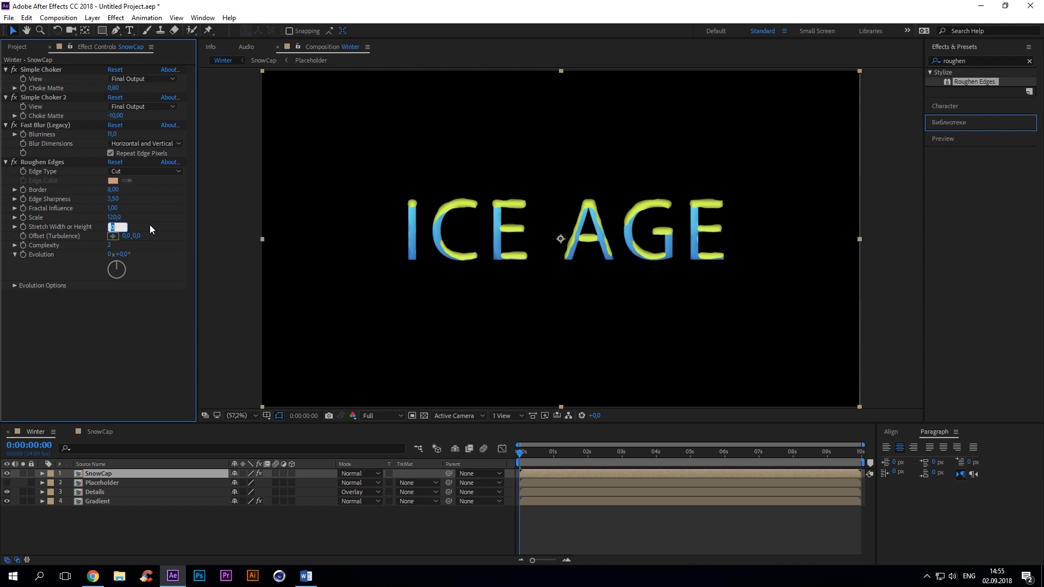
{"action": "type", "text": "-12,00"}
{"action": "left_click", "coordinate": [983, 61]}
{"action": "type", "text": "fill"}
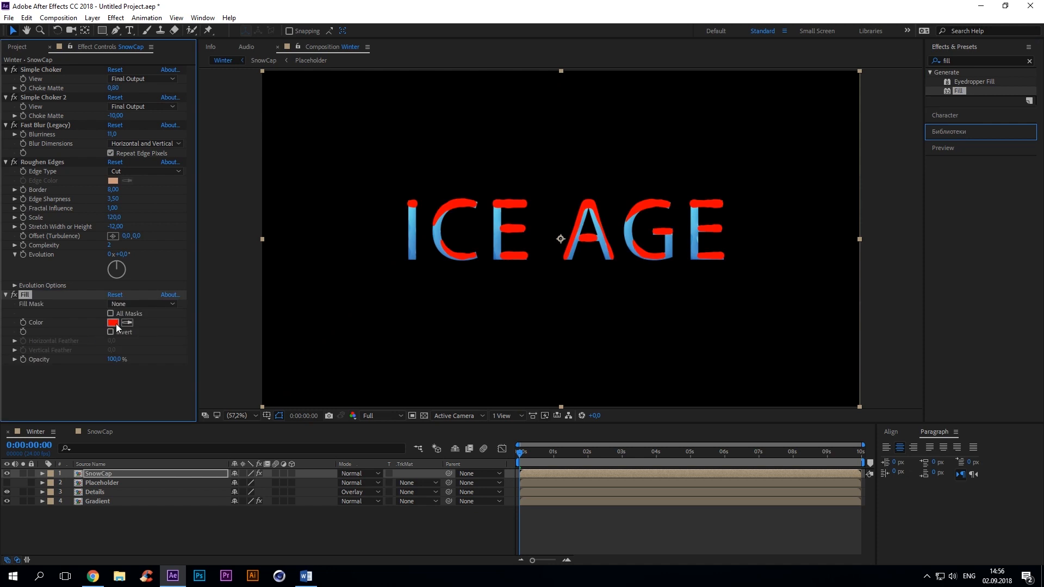
{"action": "left_click", "coordinate": [112, 322]}
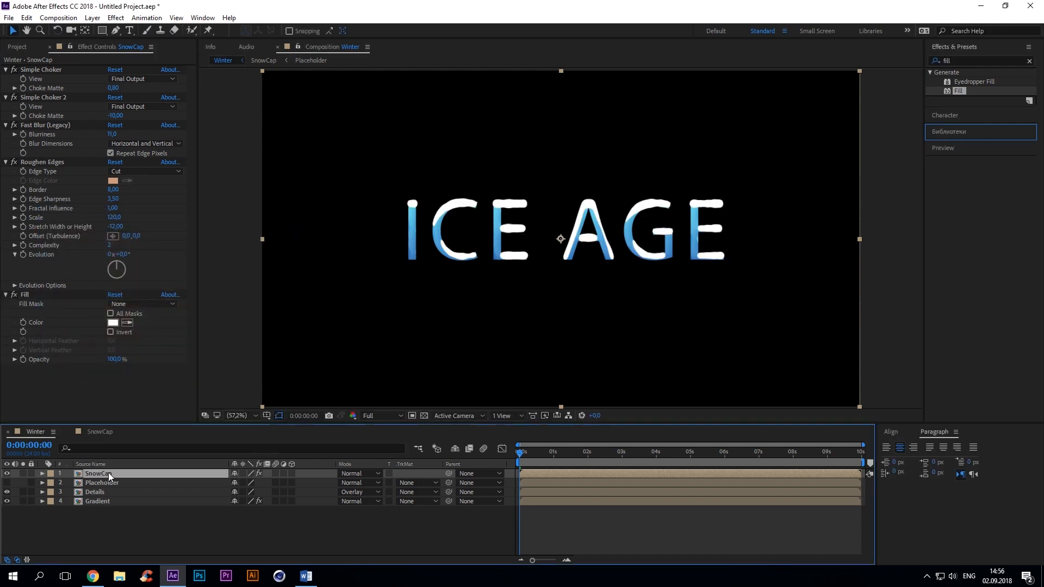
Step: Add a light blue Inner Shadow layer style to SnowCap and adjust its angle toward 320°
{"action": "left_click", "coordinate": [93, 17]}
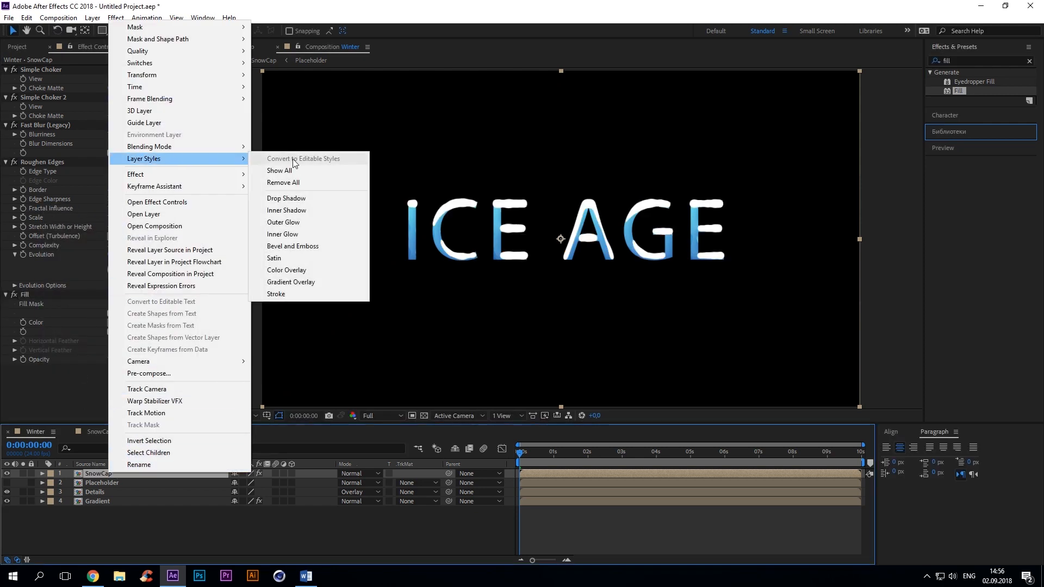
{"action": "left_click", "coordinate": [287, 210]}
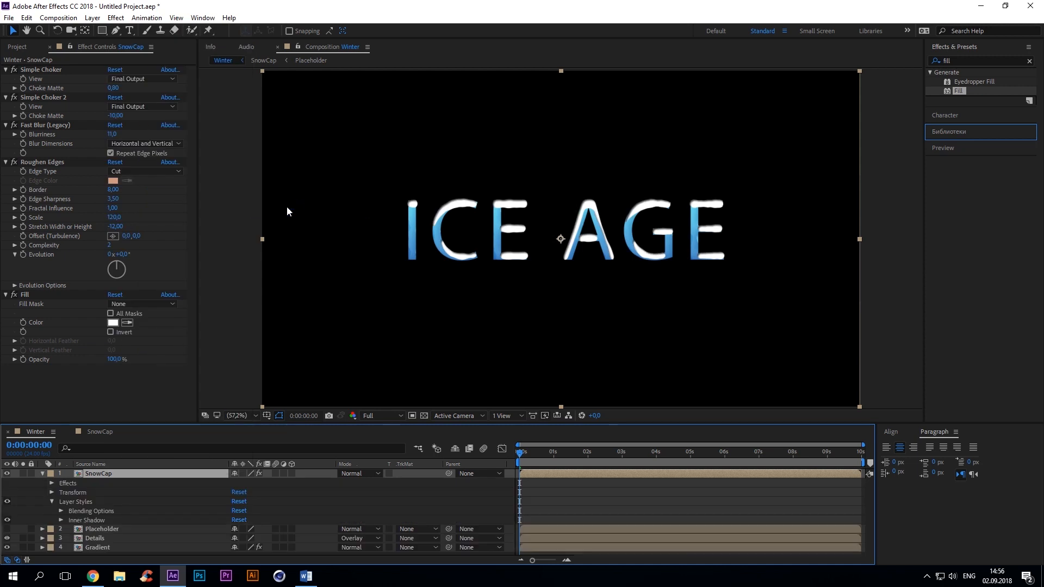
{"action": "left_click", "coordinate": [238, 493]}
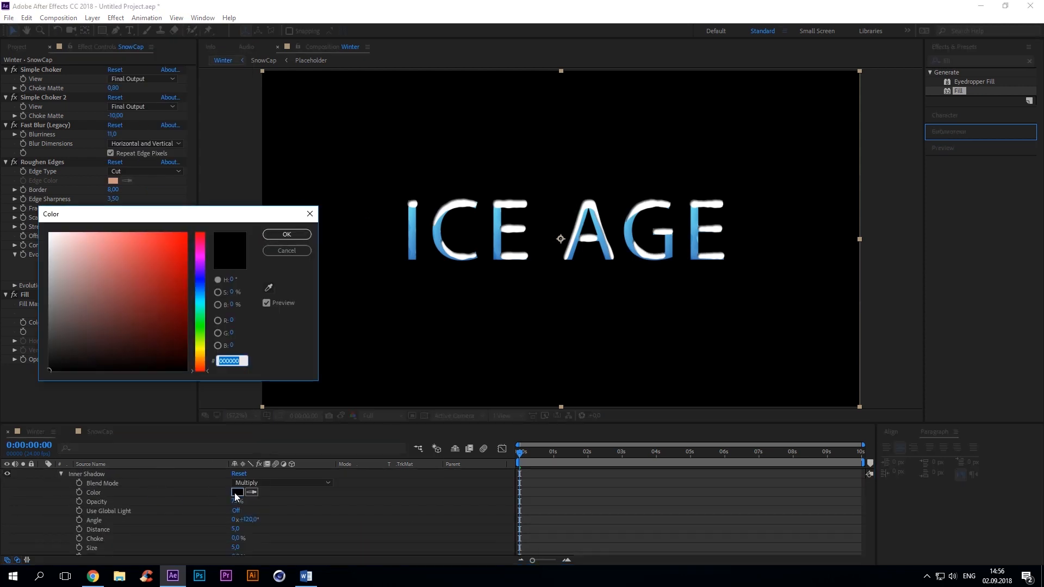
{"action": "left_click", "coordinate": [287, 234]}
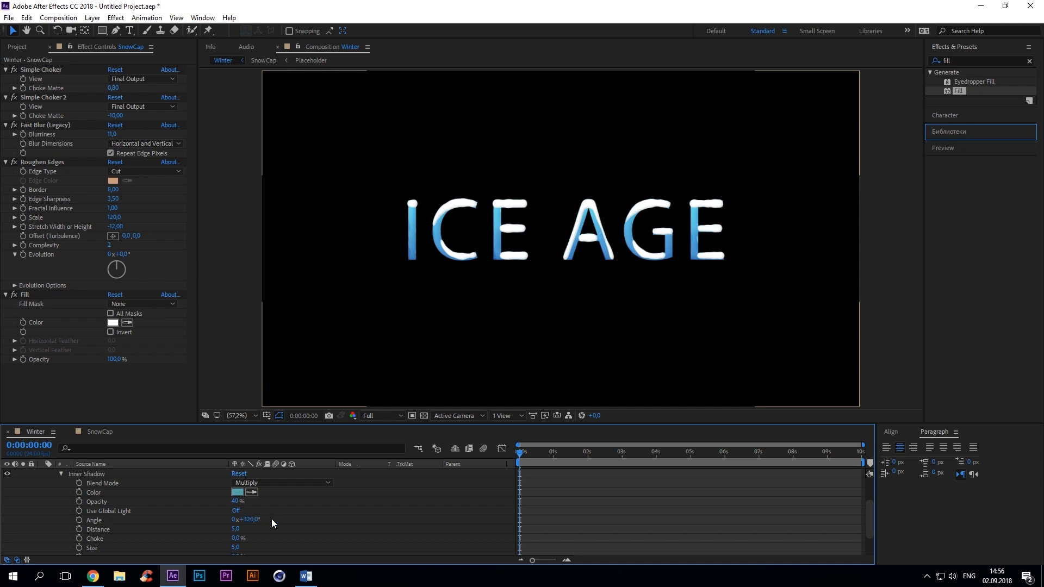
{"action": "left_click_drag", "start_coordinate": [235, 529], "coordinate": [270, 528]}
{"action": "type", "text": "Ice"}
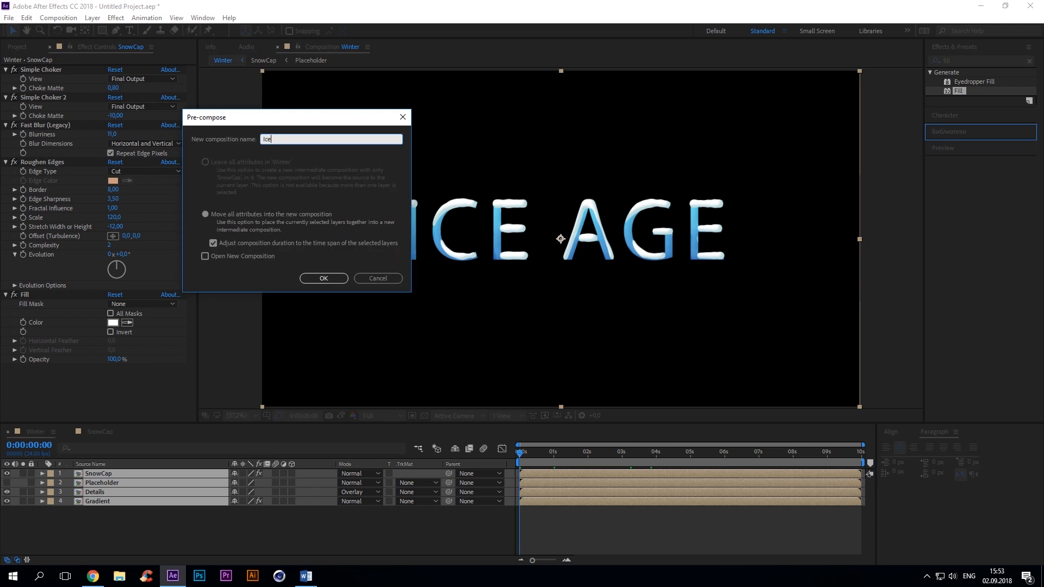
Step: Pre-compose the title layers as Ice_Text and add a Transform effect with rotation
{"action": "left_click", "coordinate": [325, 278]}
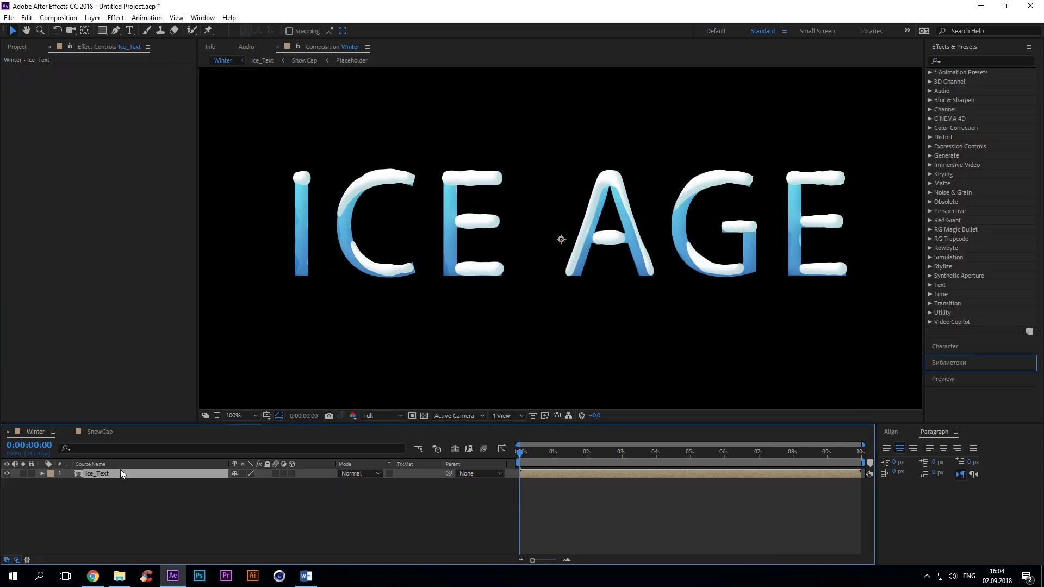
{"action": "type", "text": "transform"}
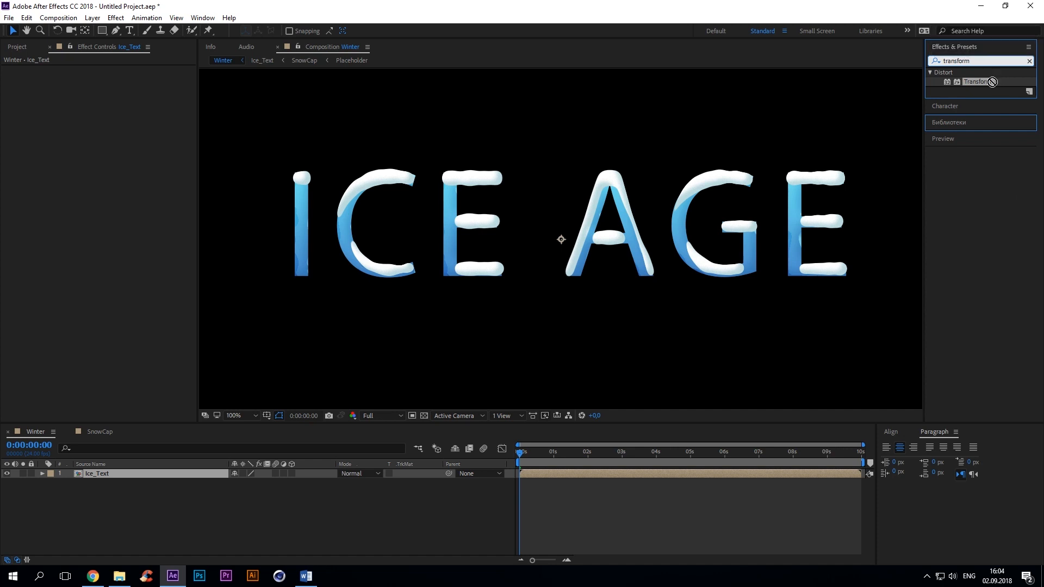
{"action": "double_click", "coordinate": [975, 82]}
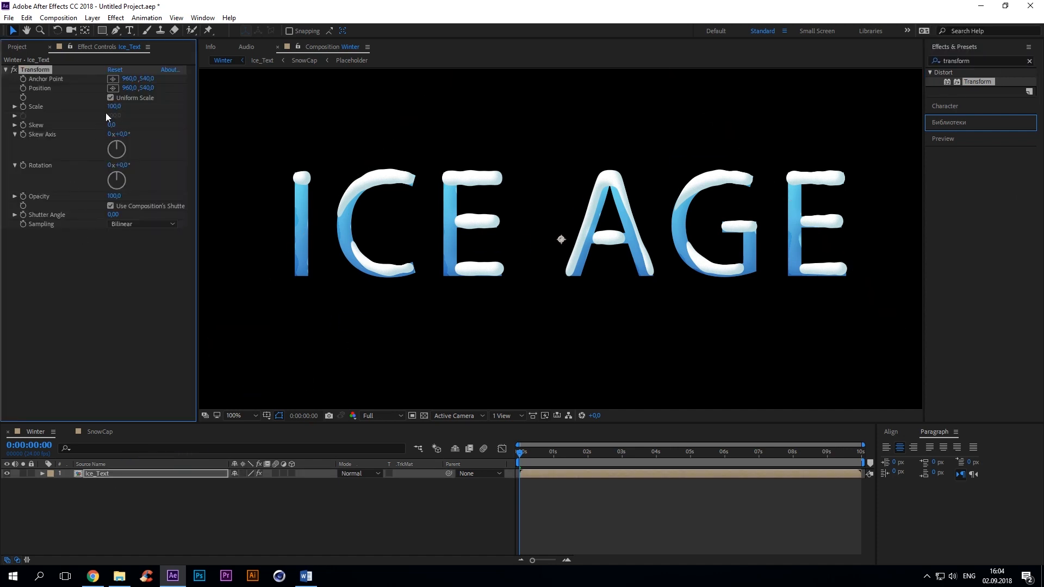
{"action": "left_click", "coordinate": [119, 165]}
{"action": "type", "text": "mini"}
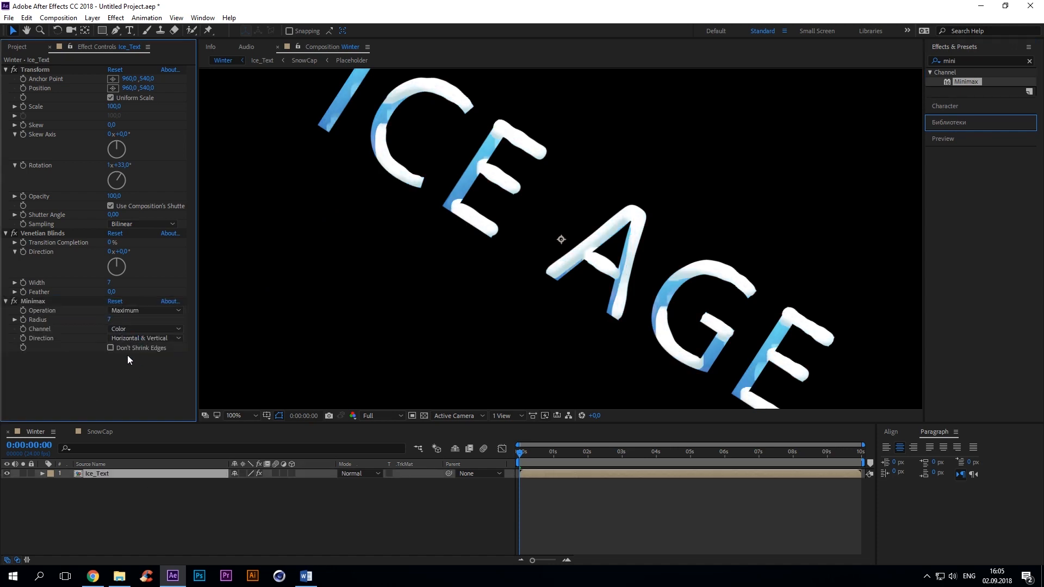
Step: Set Minimax to Alpha channel, Just Vertical direction, and add a second Transform
{"action": "left_click", "coordinate": [145, 329]}
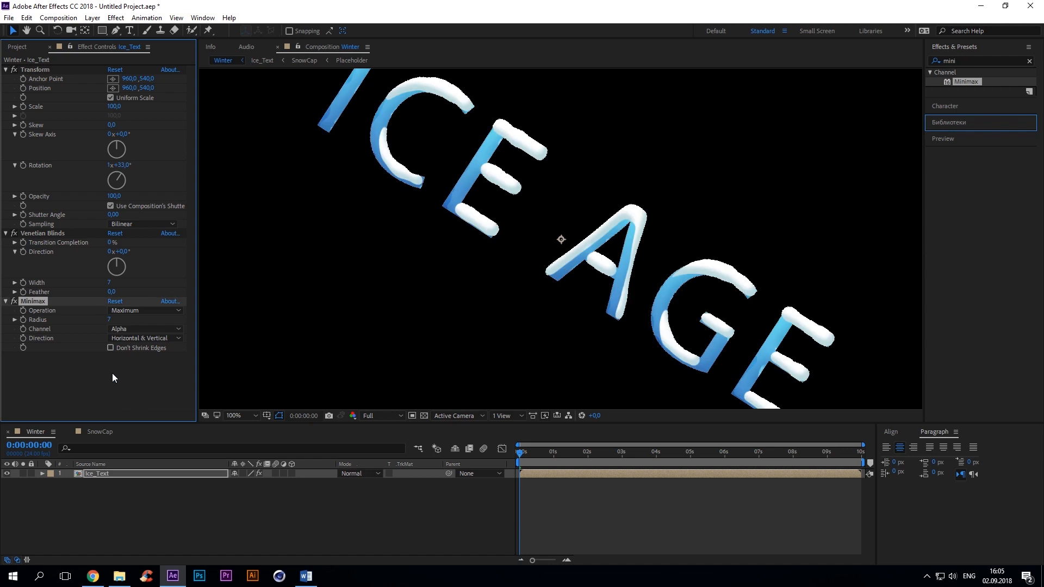
{"action": "left_click", "coordinate": [143, 337]}
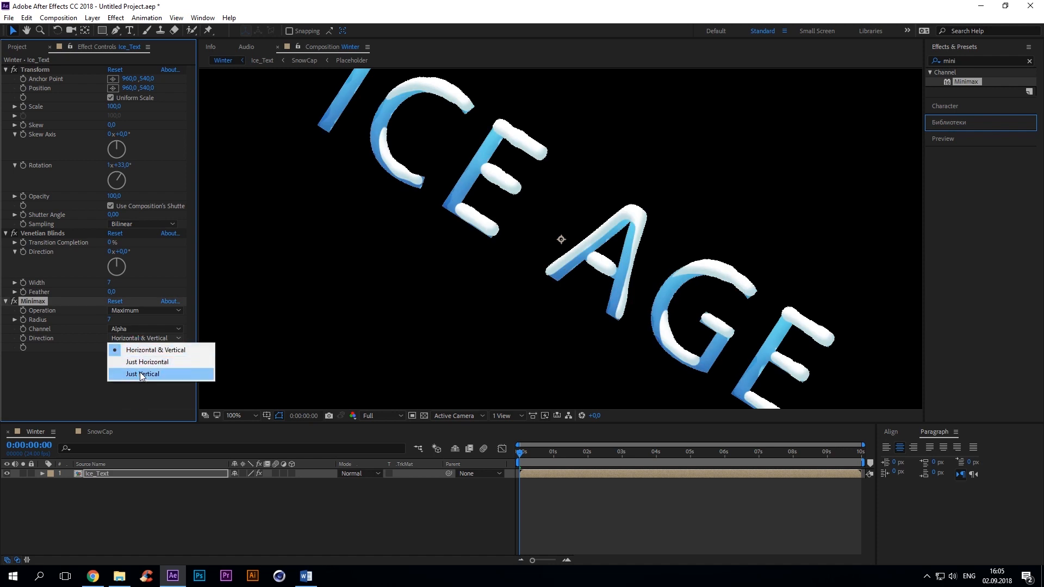
{"action": "left_click", "coordinate": [142, 374]}
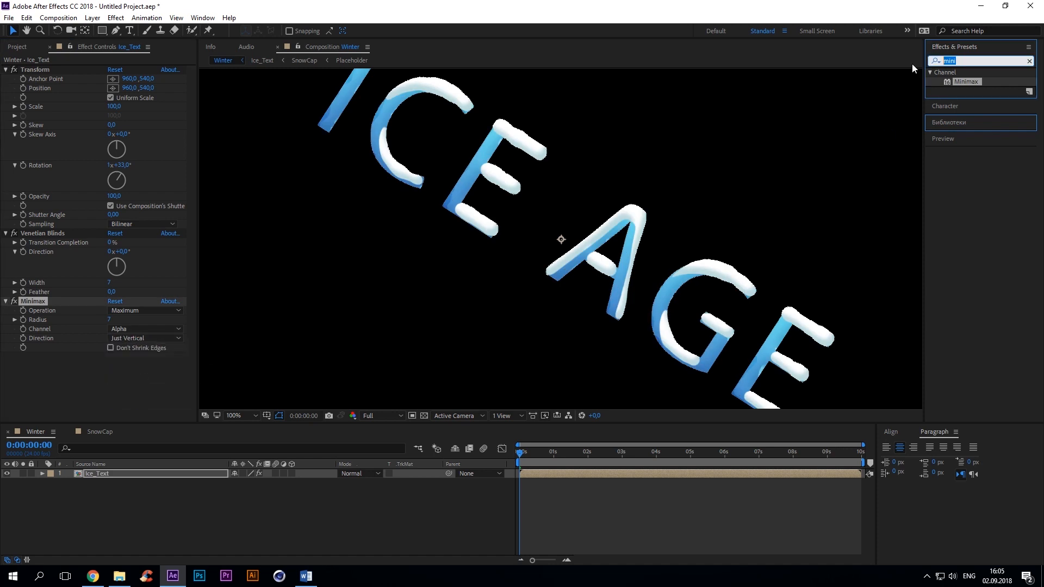
{"action": "type", "text": "tra"}
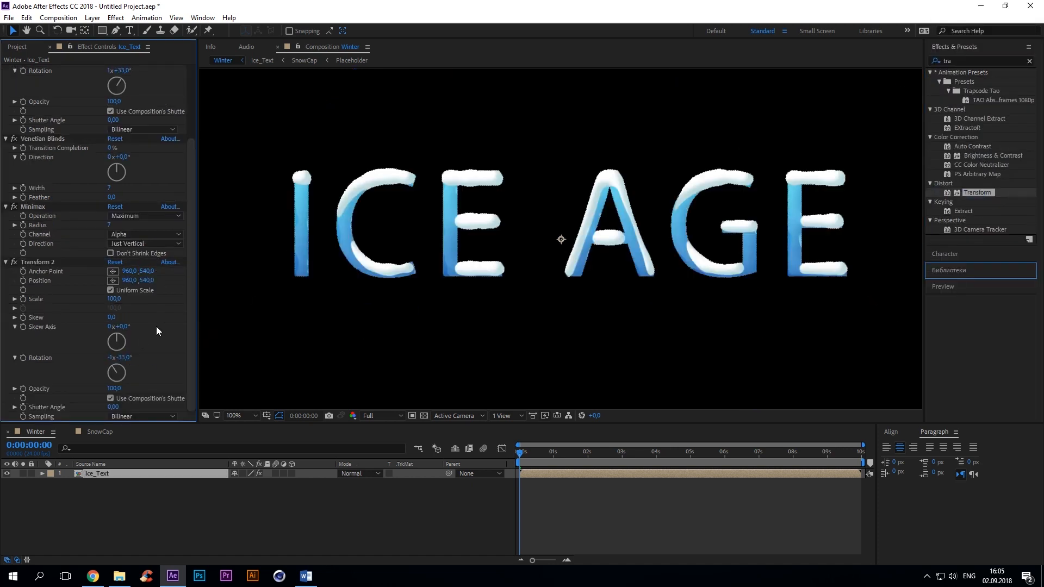
{"action": "left_click", "coordinate": [150, 271]}
{"action": "type", "text": "fill"}
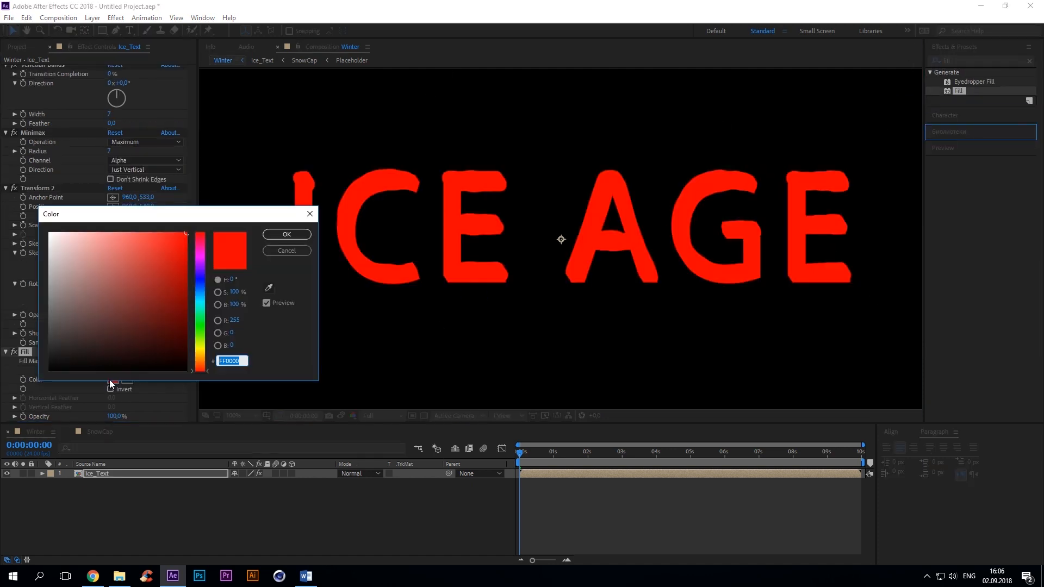
Step: Colour the extrusion with a blue Fill, add CC Composite, and enter the Ice_Text composition
{"action": "left_click", "coordinate": [288, 234]}
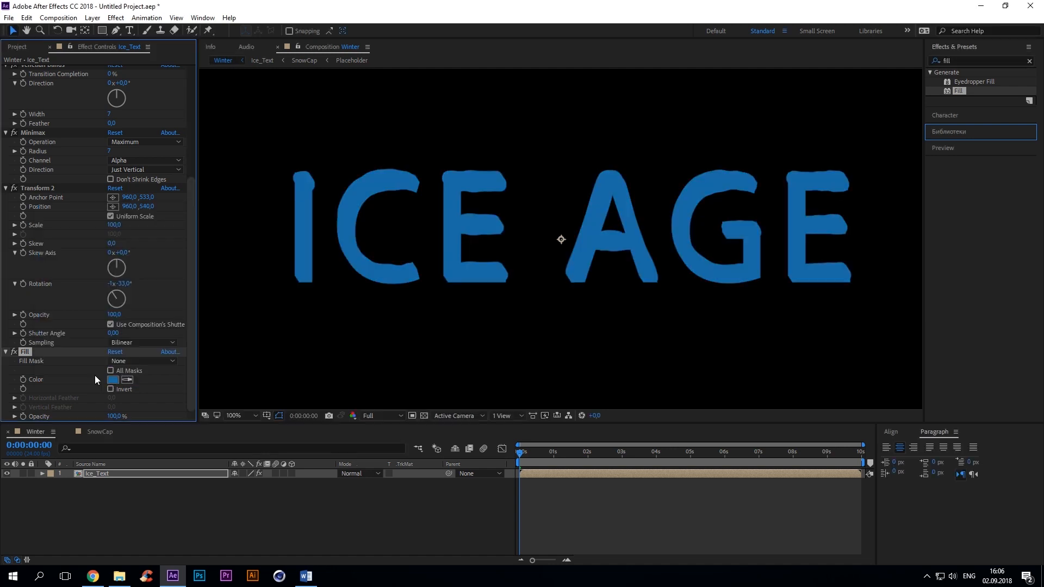
{"action": "type", "text": "cc comp"}
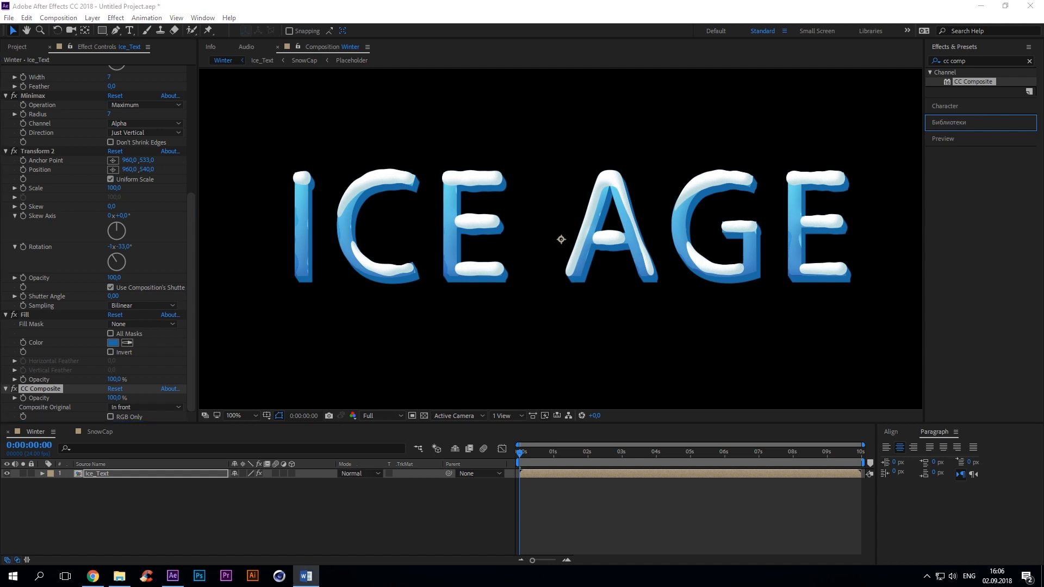
{"action": "mouse_move", "coordinate": [74, 419]}
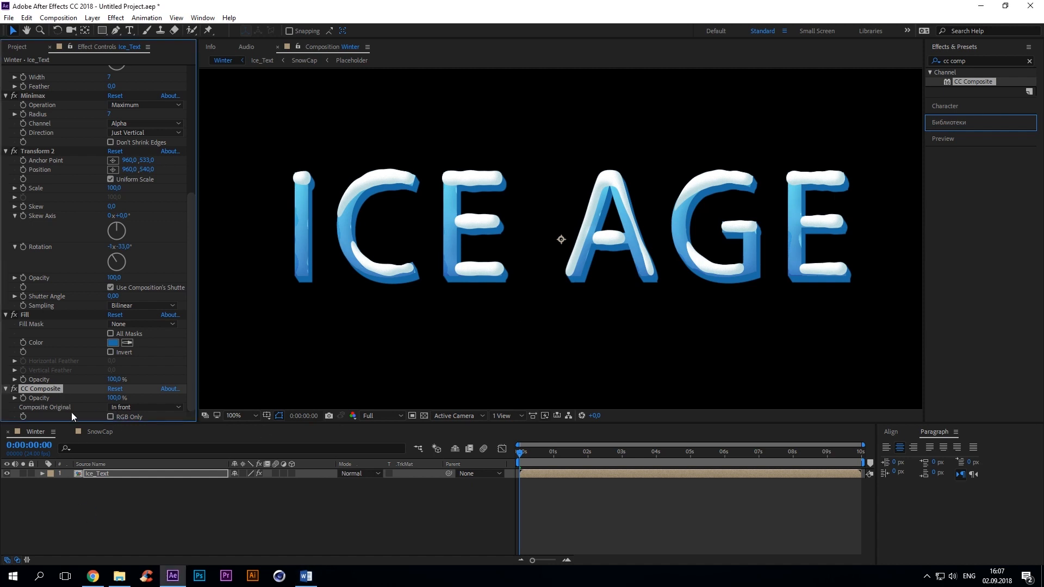
{"action": "left_click", "coordinate": [262, 61]}
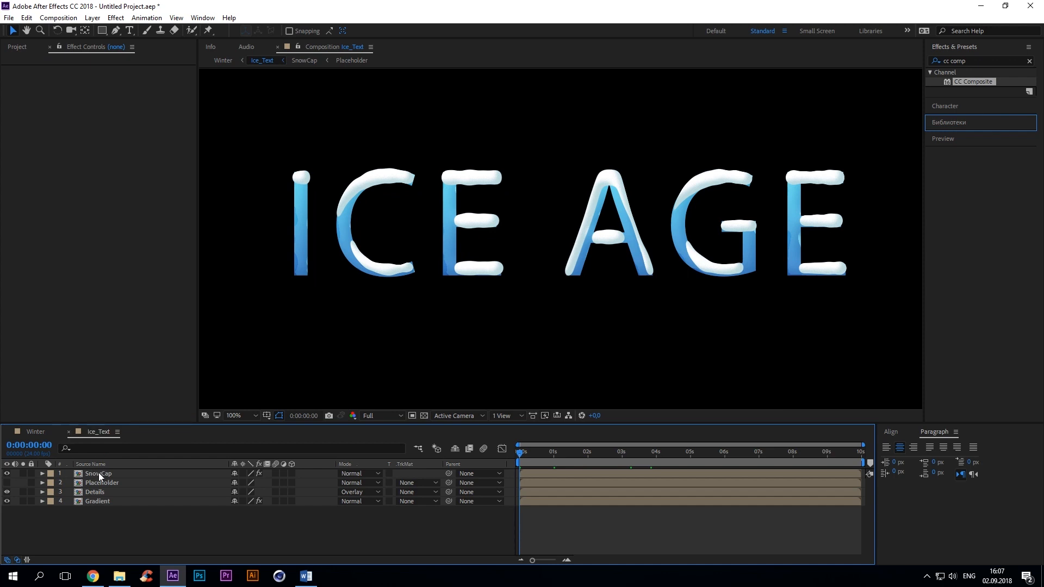
{"action": "left_click", "coordinate": [98, 474]}
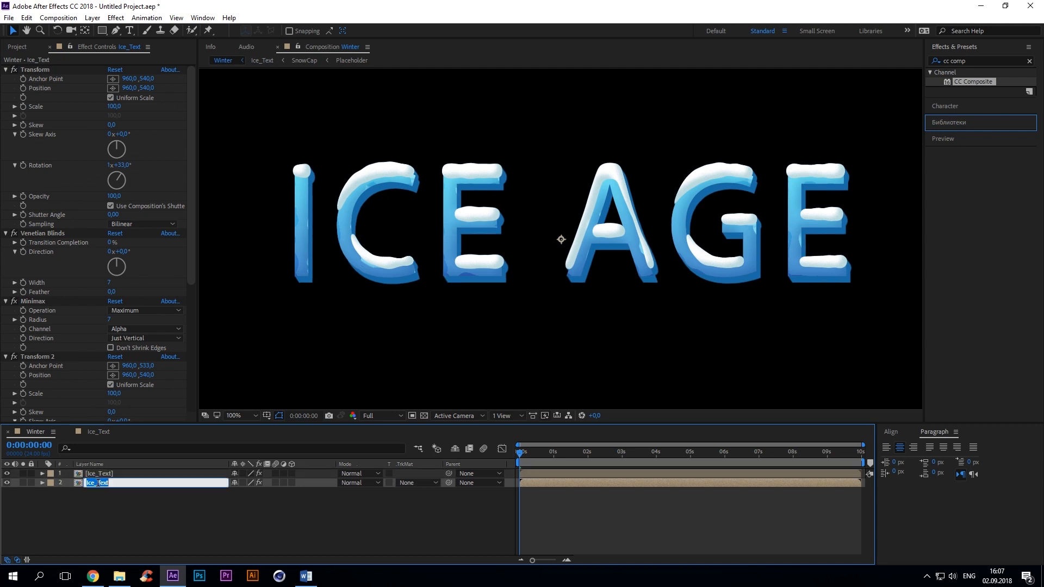
Step: Rename the Ice_Text duplicate to Shadow and set its CC Radial Blur to Fading Zoom
{"action": "type", "text": "Shadow"}
{"action": "left_click", "coordinate": [984, 61]}
{"action": "type", "text": "cc radial"}
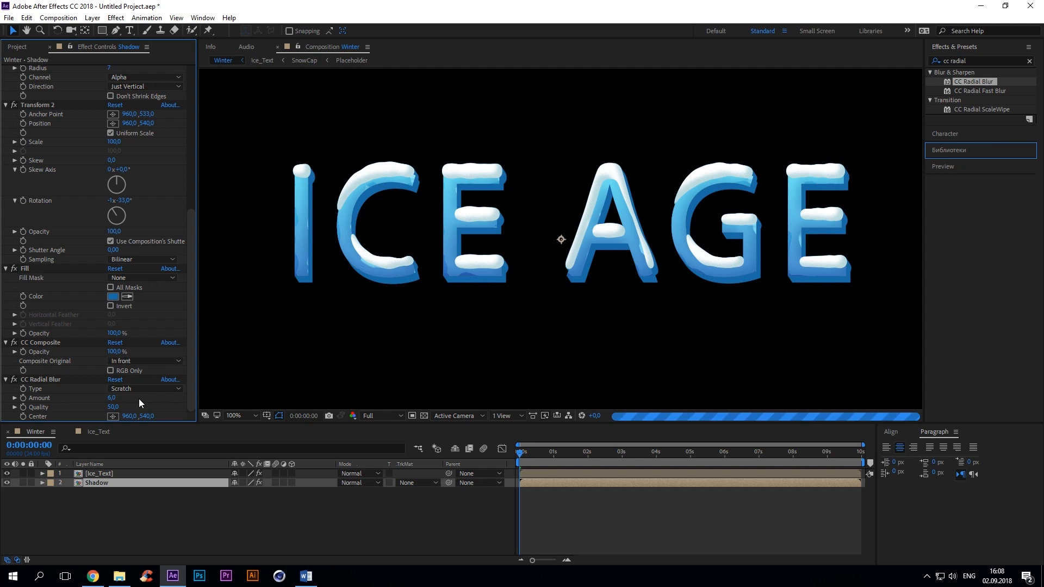
{"action": "left_click", "coordinate": [144, 388]}
{"action": "type", "text": "fill"}
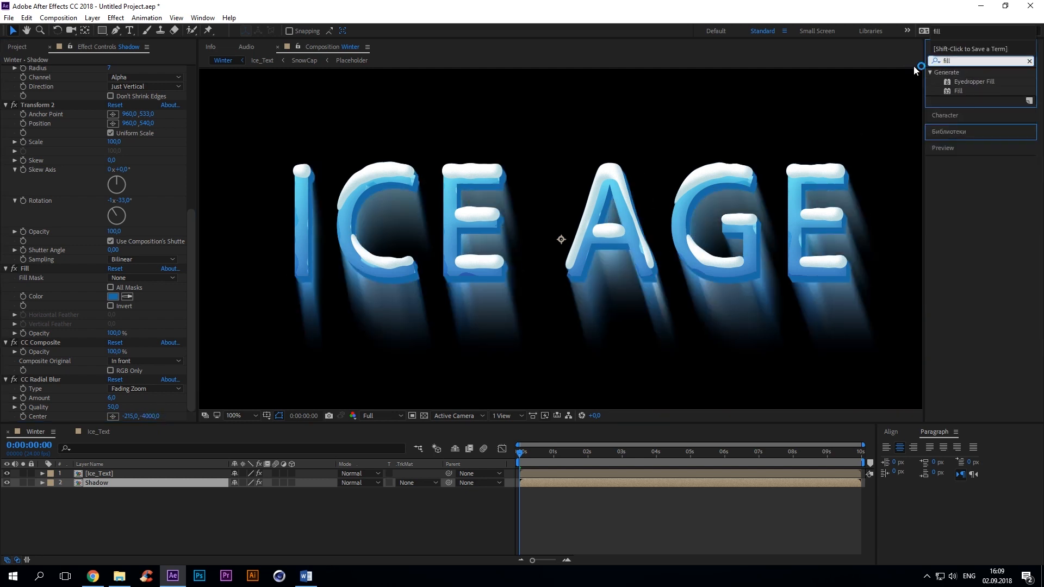
{"action": "left_click", "coordinate": [112, 295]}
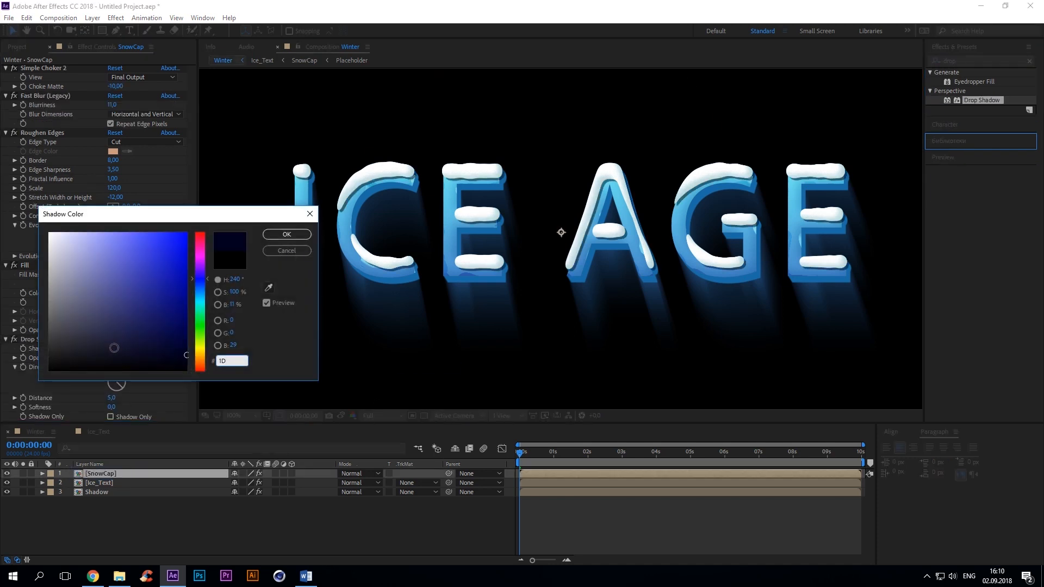
Step: Give SnowCap a dark blue Drop Shadow and edit its direction
{"action": "left_click", "coordinate": [286, 234]}
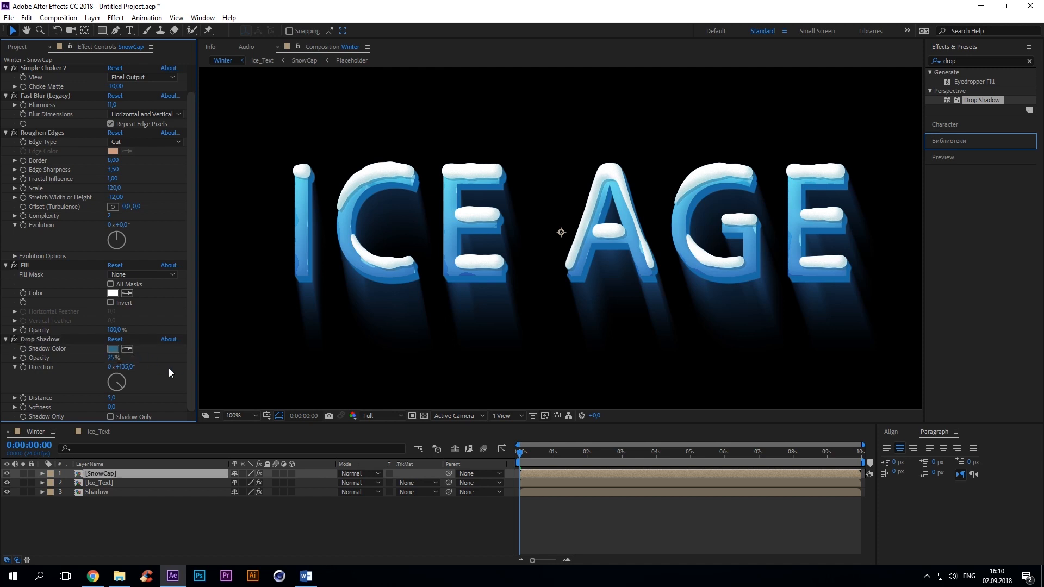
{"action": "double_click", "coordinate": [124, 367]}
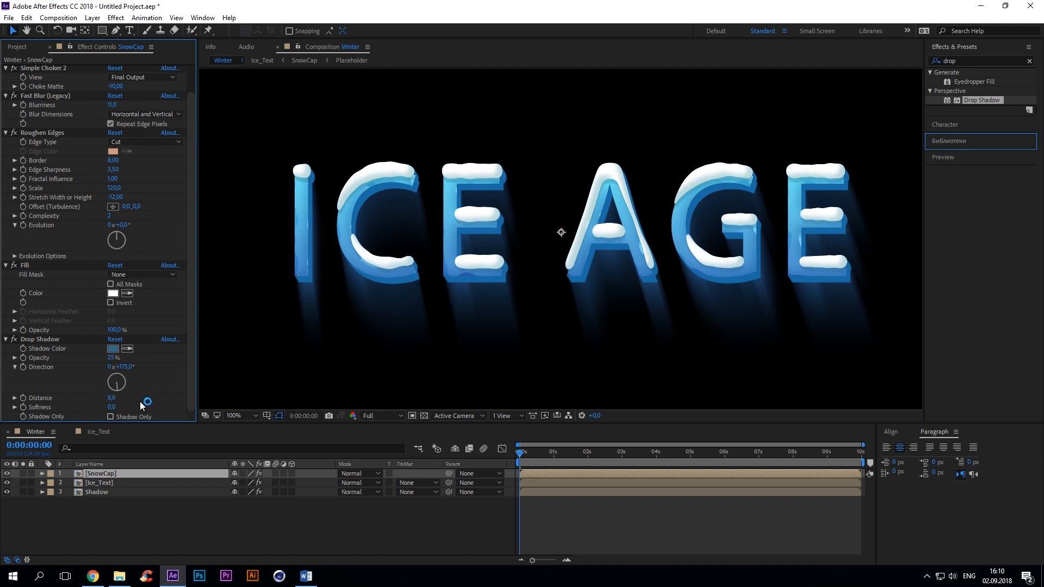
{"action": "right_click", "coordinate": [99, 483]}
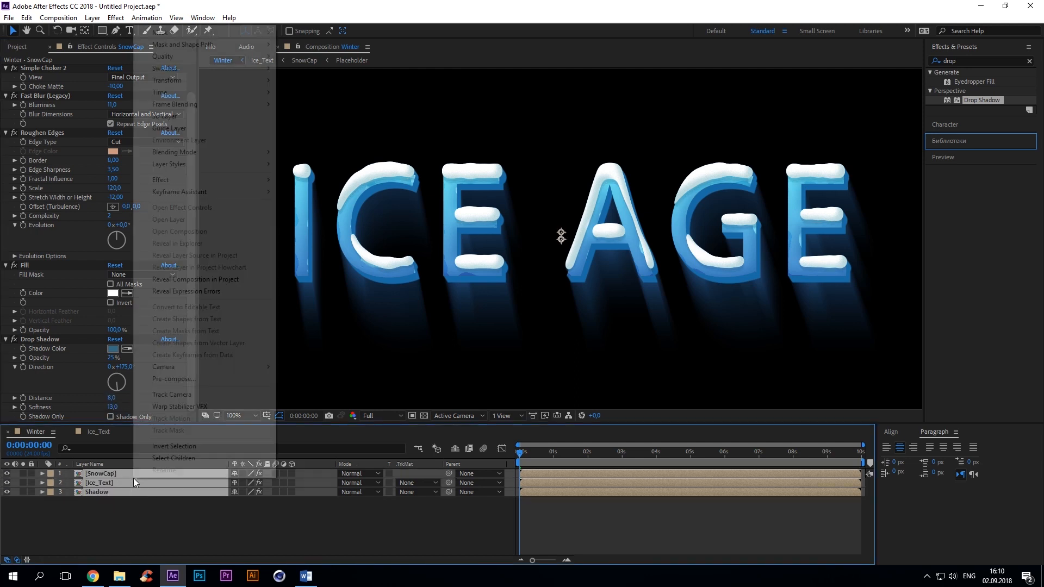
Step: Precompose the title layers and give the background solid a radial Gradient Ramp with a light blue end colour
{"action": "left_click", "coordinate": [174, 379]}
{"action": "type", "text": "gradient"}
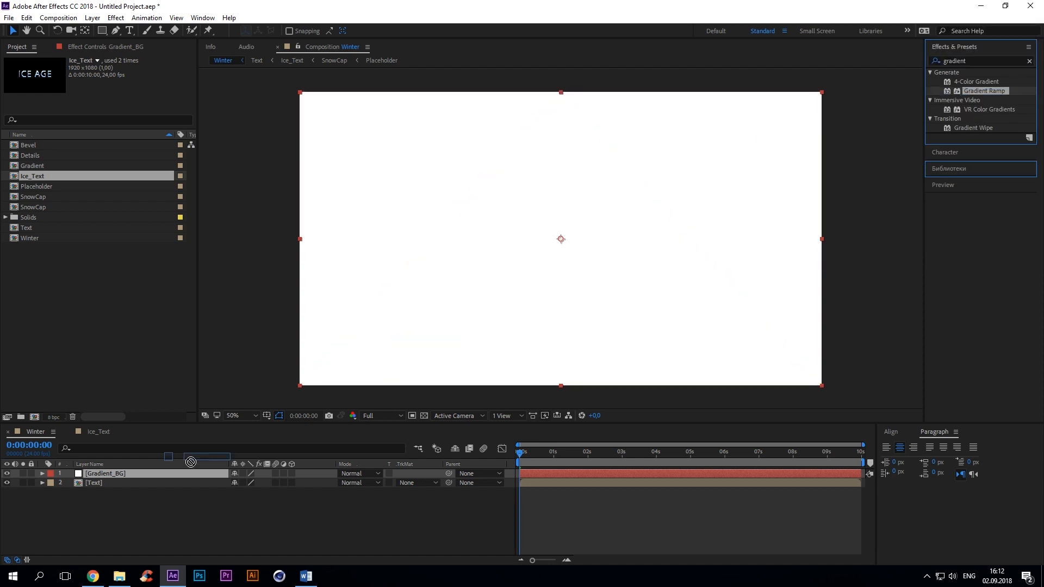
{"action": "left_click", "coordinate": [144, 115]}
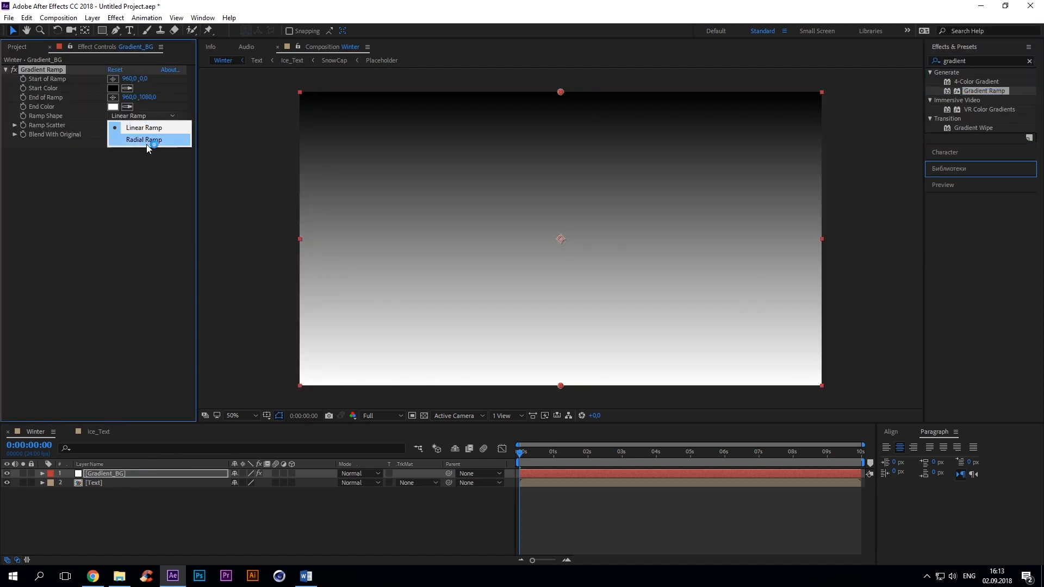
{"action": "left_click", "coordinate": [143, 140]}
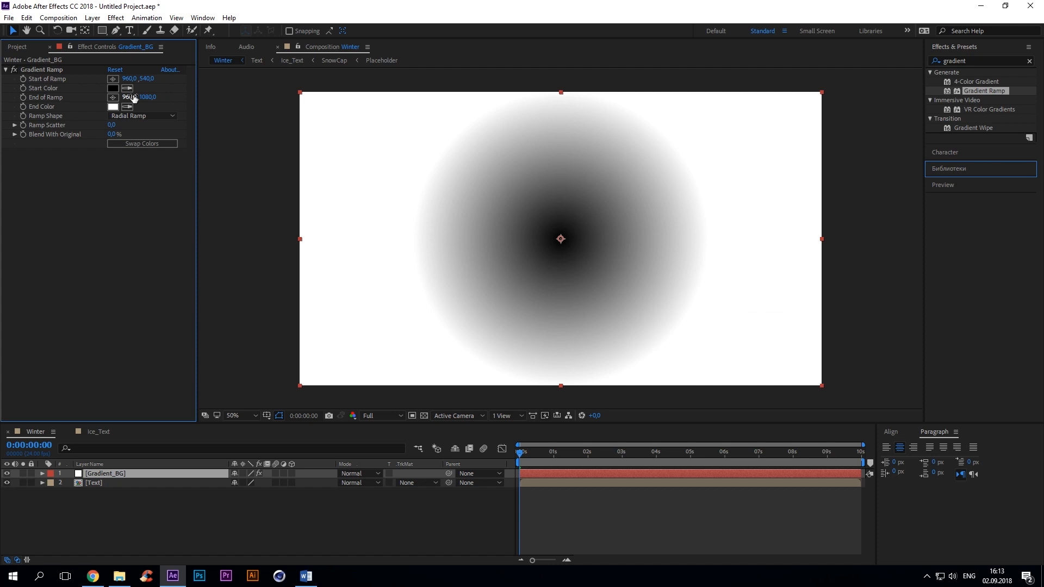
{"action": "left_click", "coordinate": [112, 88]}
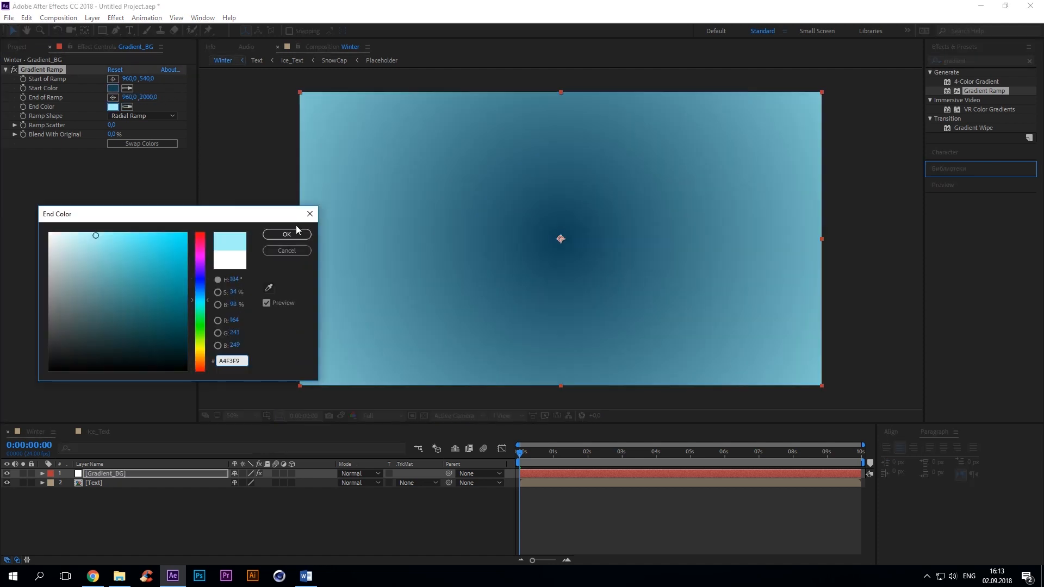
{"action": "left_click", "coordinate": [288, 234]}
{"action": "type", "text": "curves"}
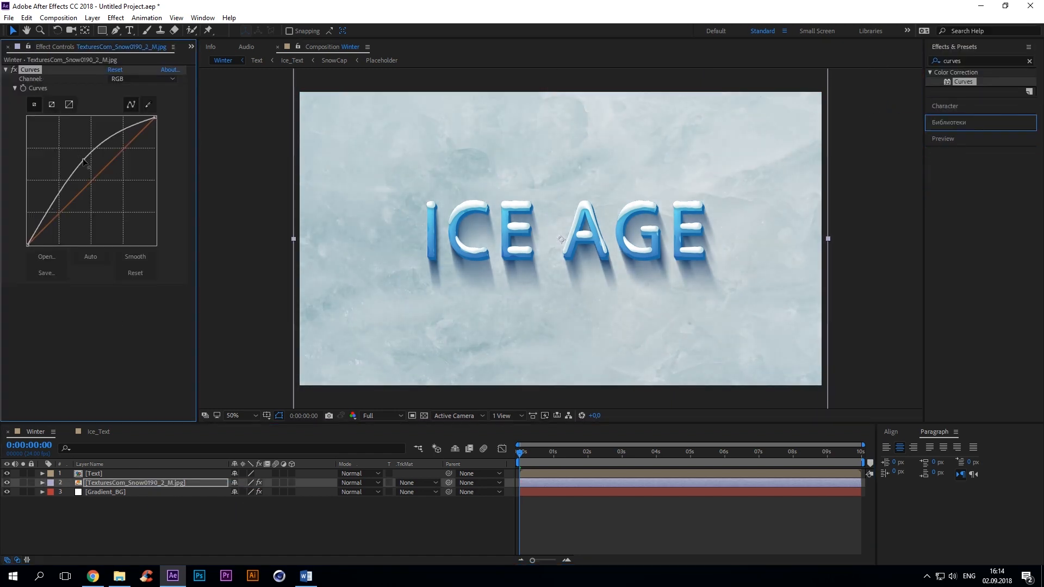
Step: Darken the ice texture with Curves and blend it over the gradient in Screen mode
{"action": "left_click_drag", "start_coordinate": [88, 160], "coordinate": [99, 226]}
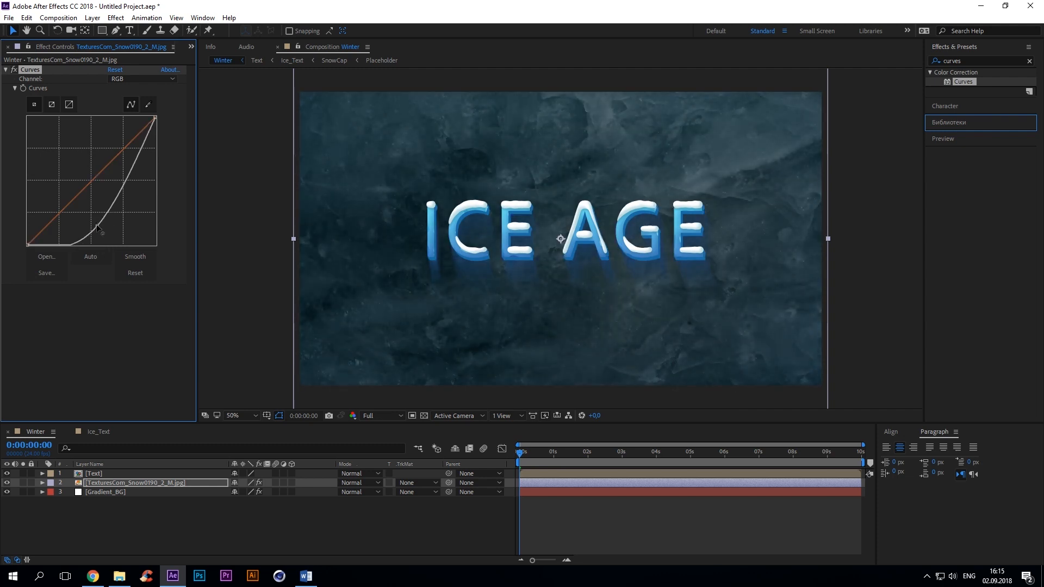
{"action": "left_click", "coordinate": [360, 483]}
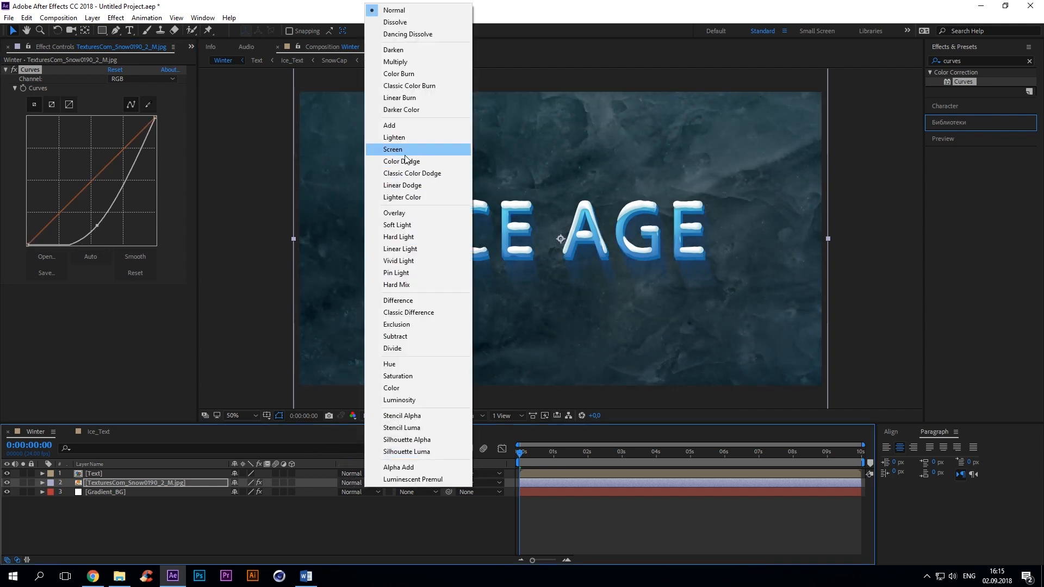
{"action": "left_click", "coordinate": [392, 149]}
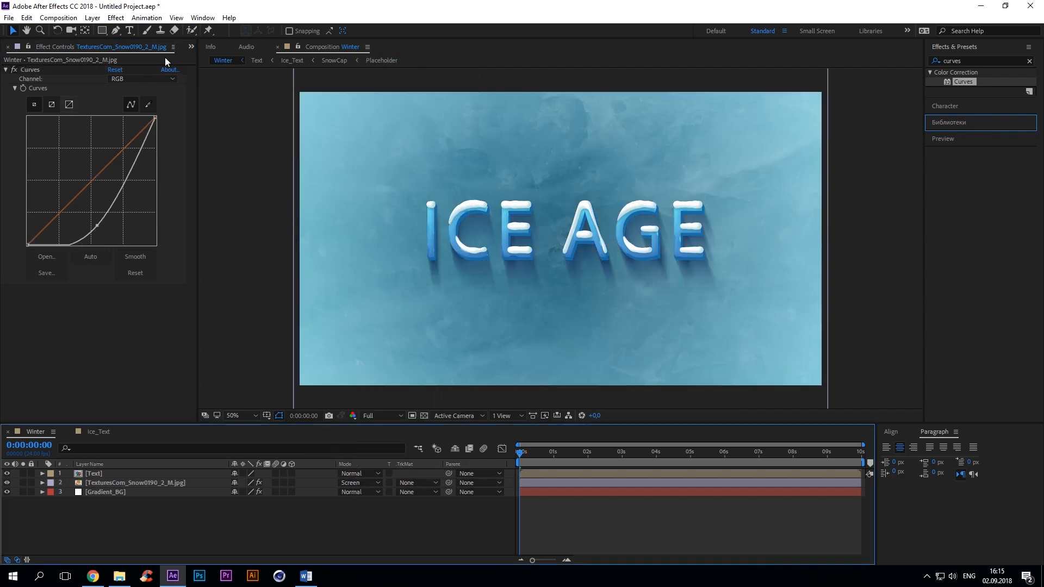
{"action": "left_click", "coordinate": [34, 418]}
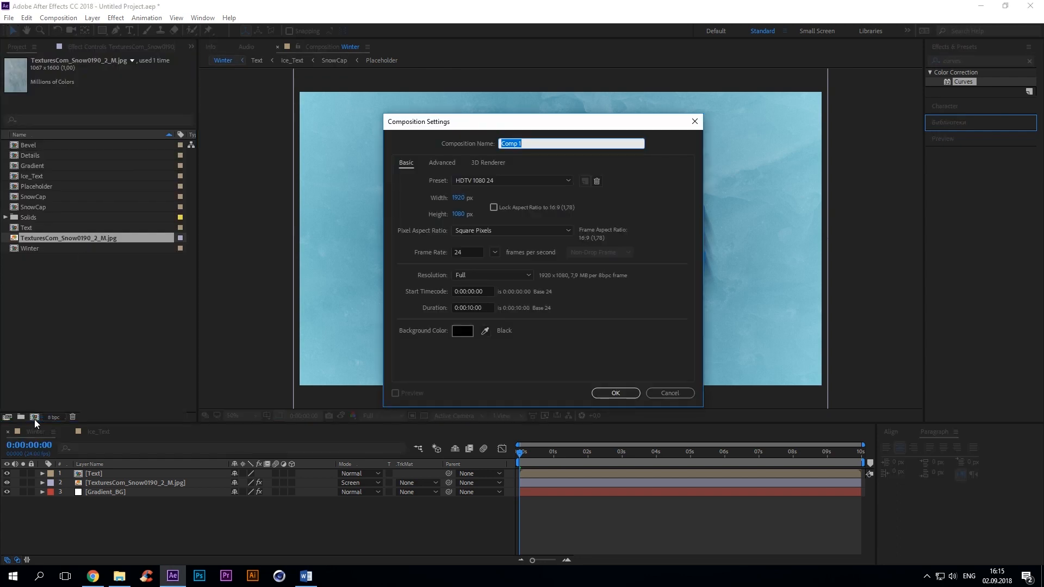
Step: Name the new composition Frost and add a full-size white solid to it
{"action": "type", "text": "Frost"}
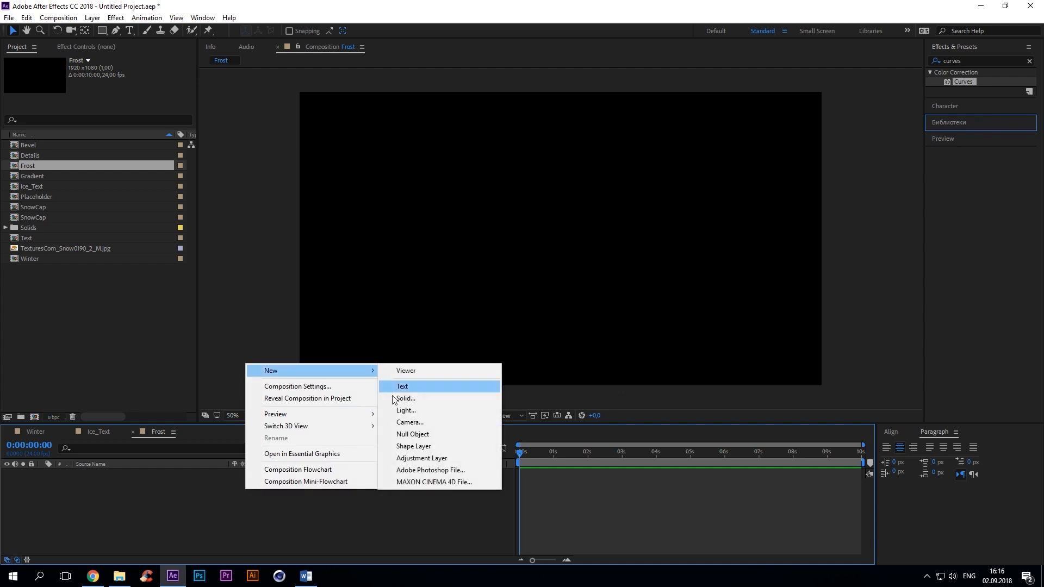
{"action": "left_click", "coordinate": [404, 399]}
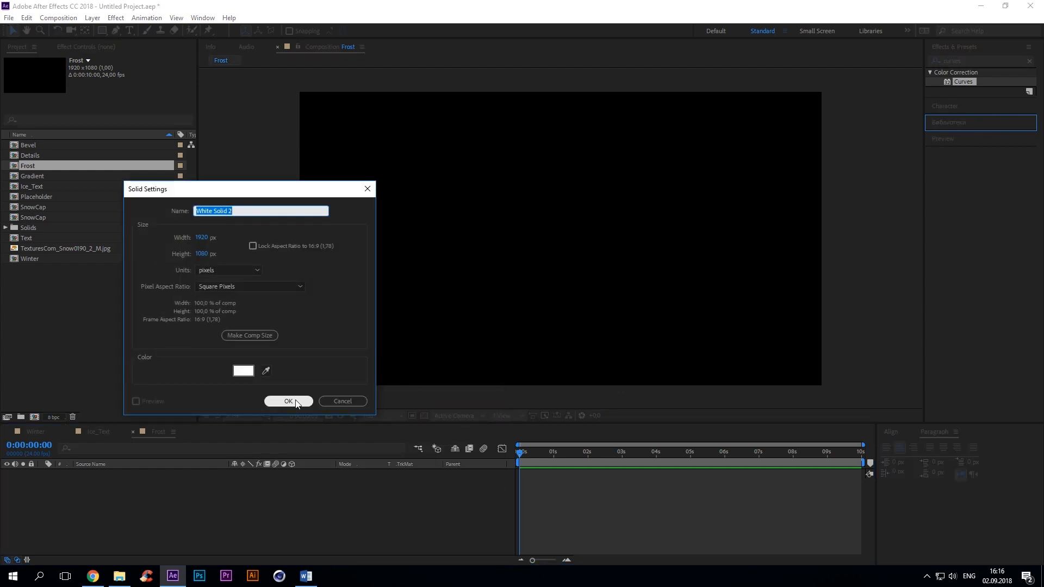
{"action": "left_click", "coordinate": [288, 401]}
{"action": "type", "text": "fractal"}
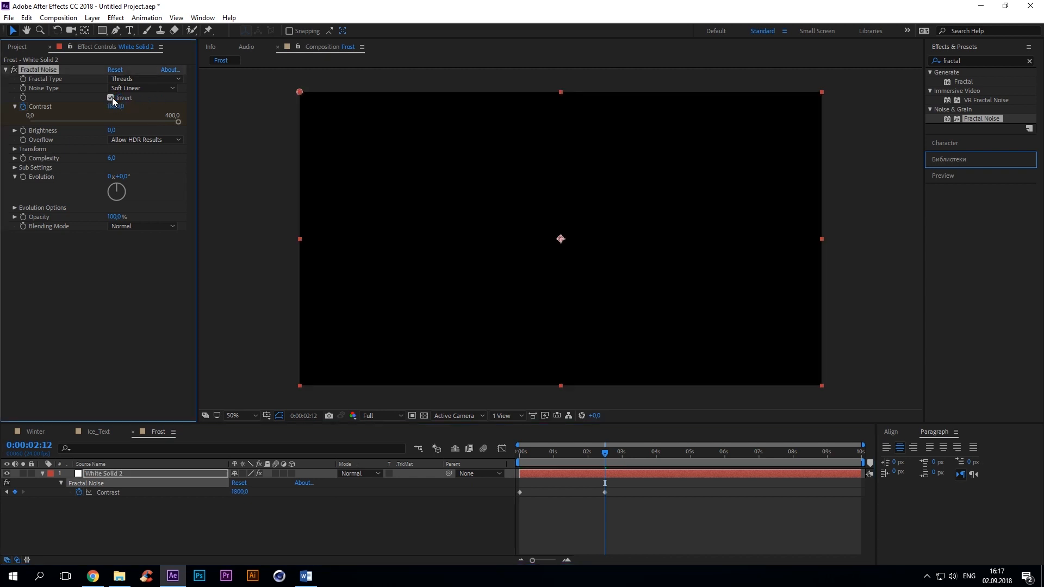
Step: Set the solid's Fractal Noise to Basic type, inverted, with adjusted complexity and contrast 2350
{"action": "left_click", "coordinate": [111, 98]}
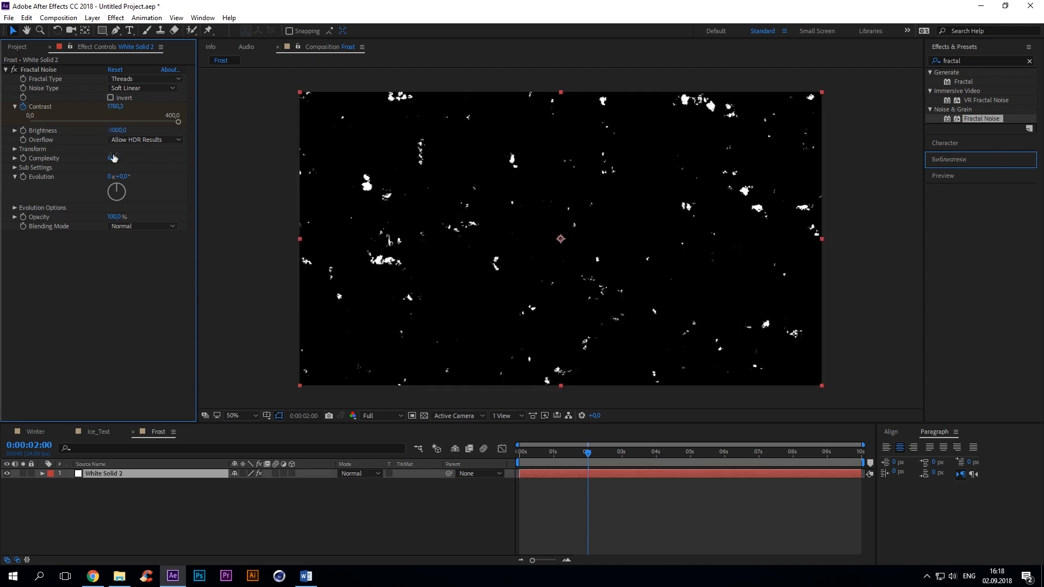
{"action": "left_click", "coordinate": [114, 157]}
{"action": "type", "text": "fast"}
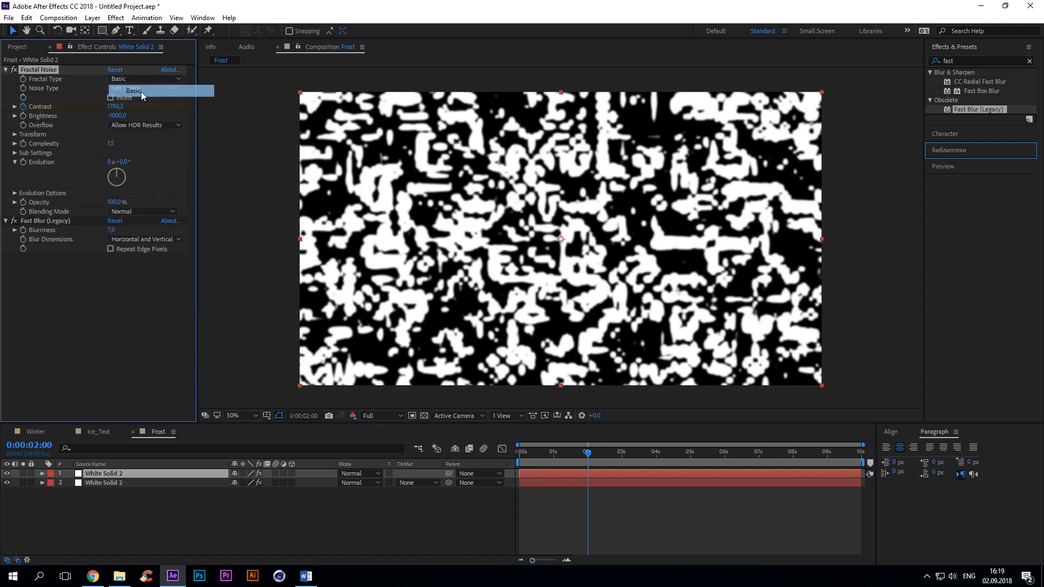
{"action": "left_click", "coordinate": [131, 87]}
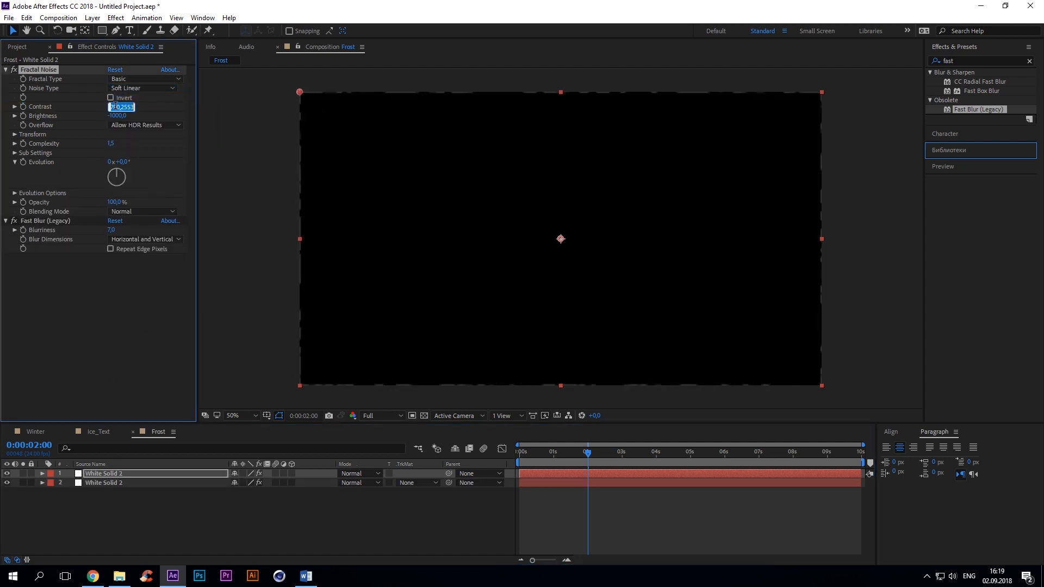
{"action": "type", "text": "235"}
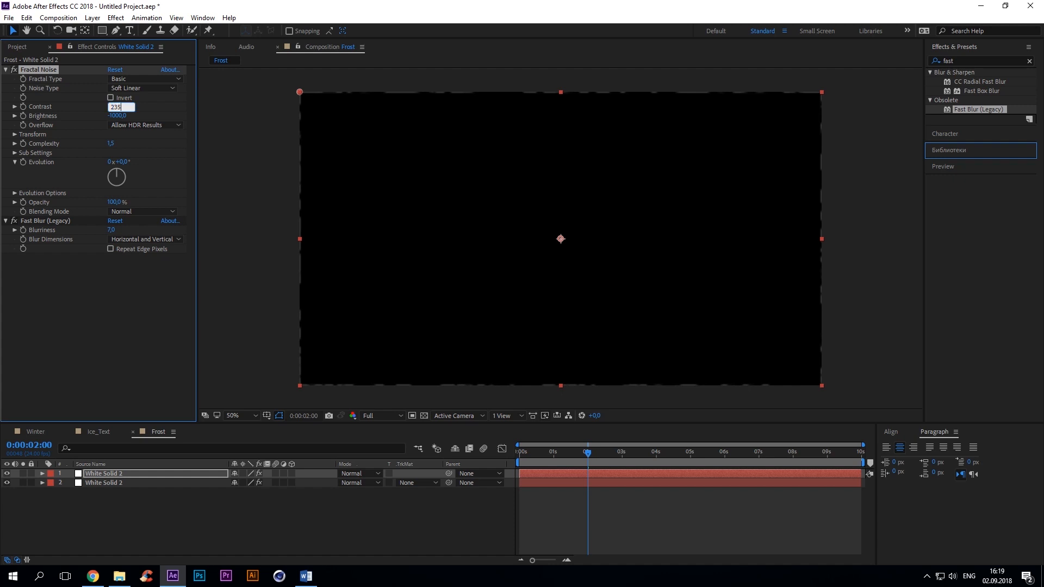
{"action": "type", "text": "2350,0"}
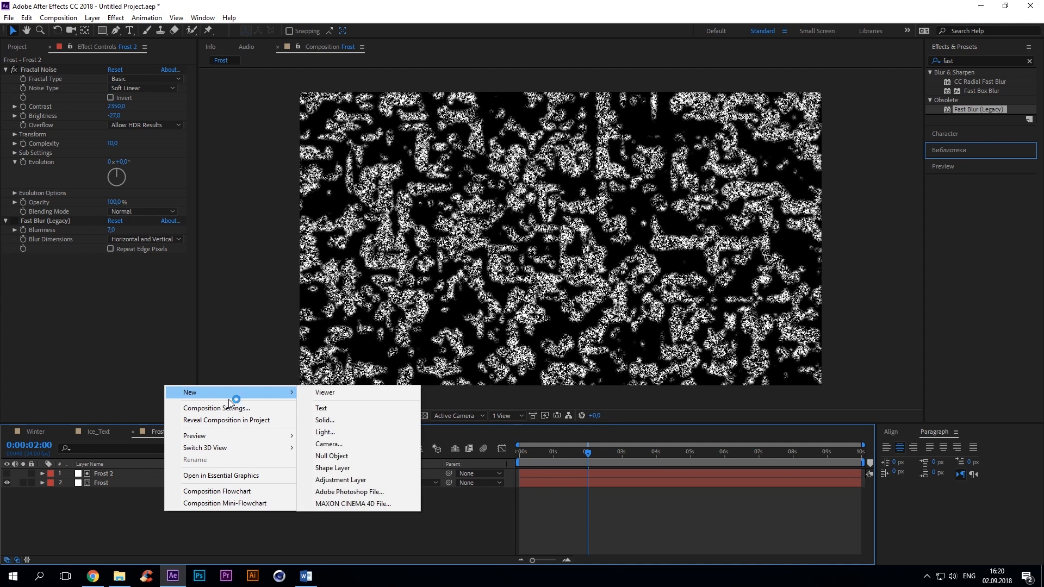
Step: Add an adjustment layer with CC Vector Blur in Frost, then screen Frost over the ice background in Winter
{"action": "left_click", "coordinate": [340, 480]}
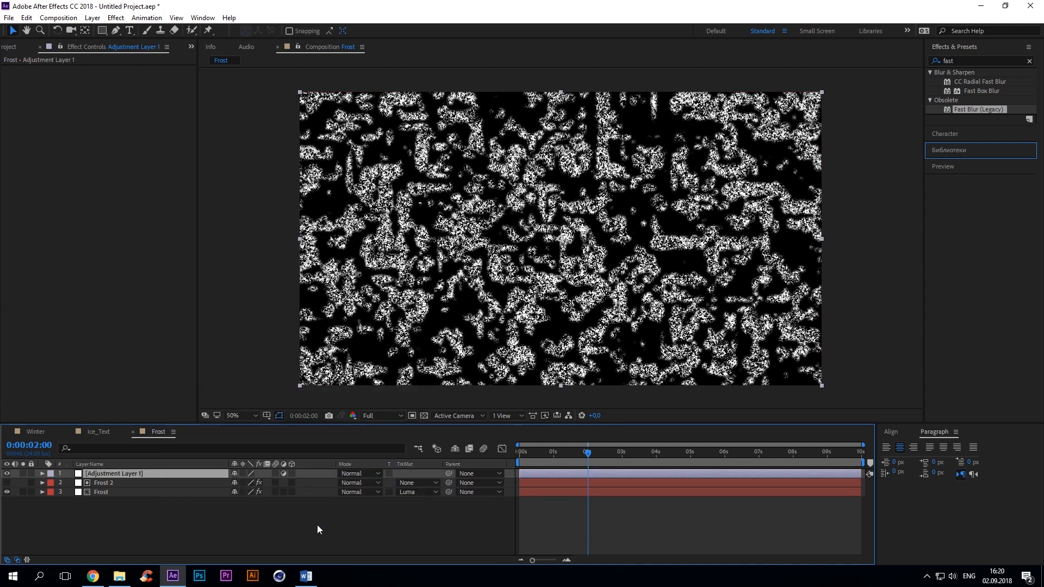
{"action": "type", "text": "cc ve"}
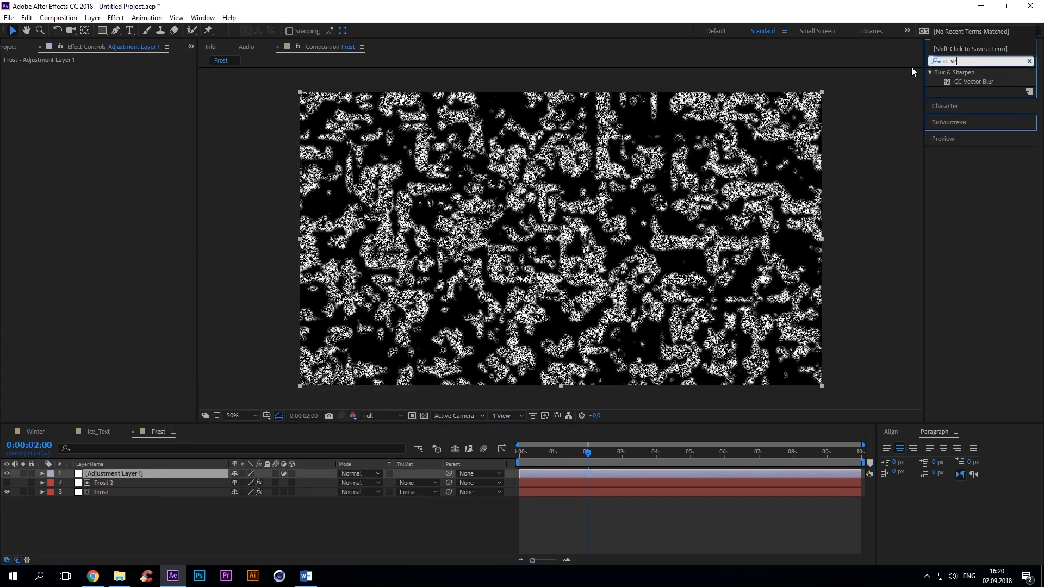
{"action": "double_click", "coordinate": [973, 81]}
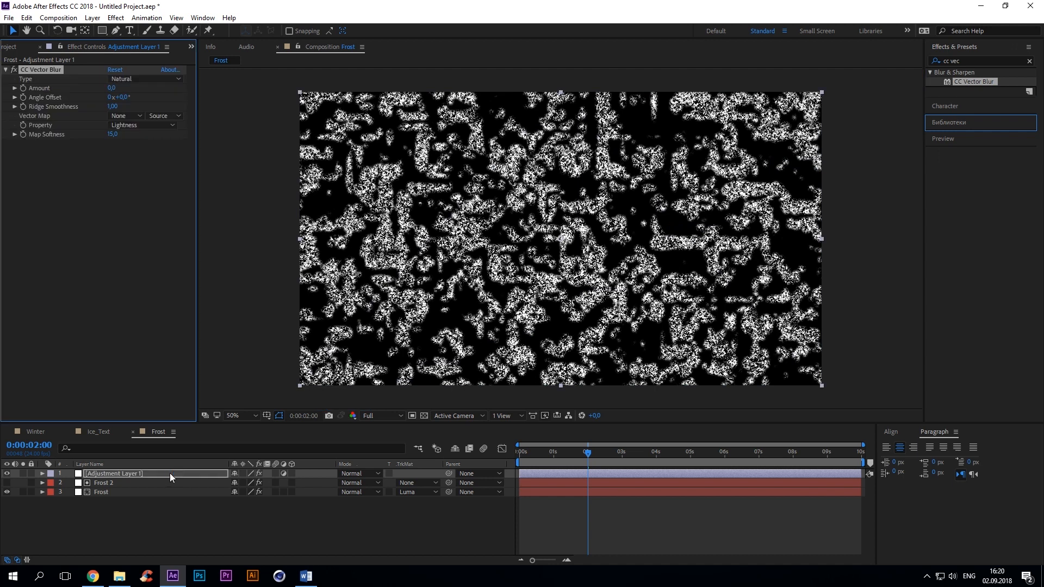
{"action": "left_click", "coordinate": [145, 79]}
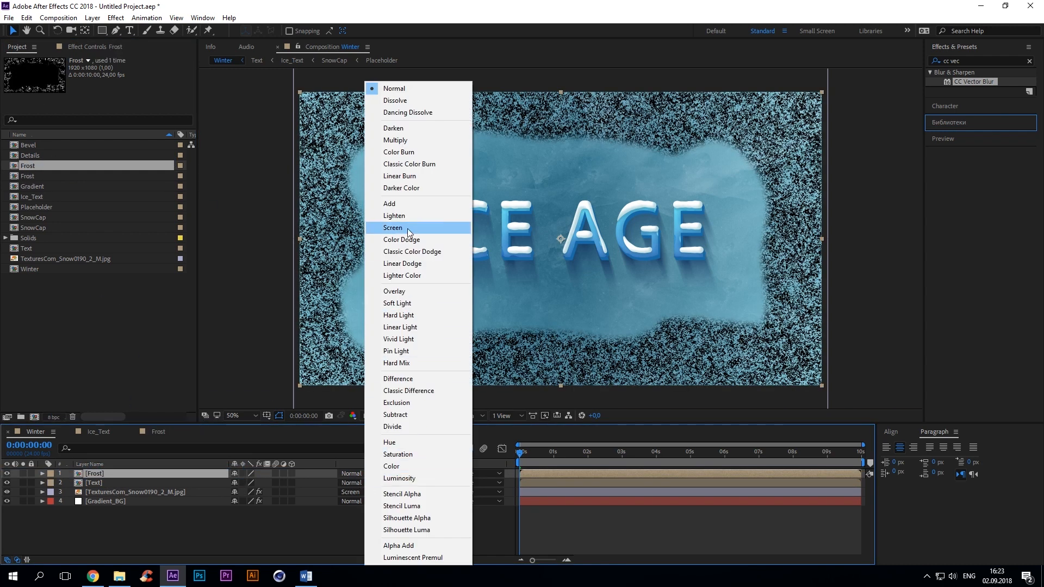
{"action": "left_click", "coordinate": [393, 227]}
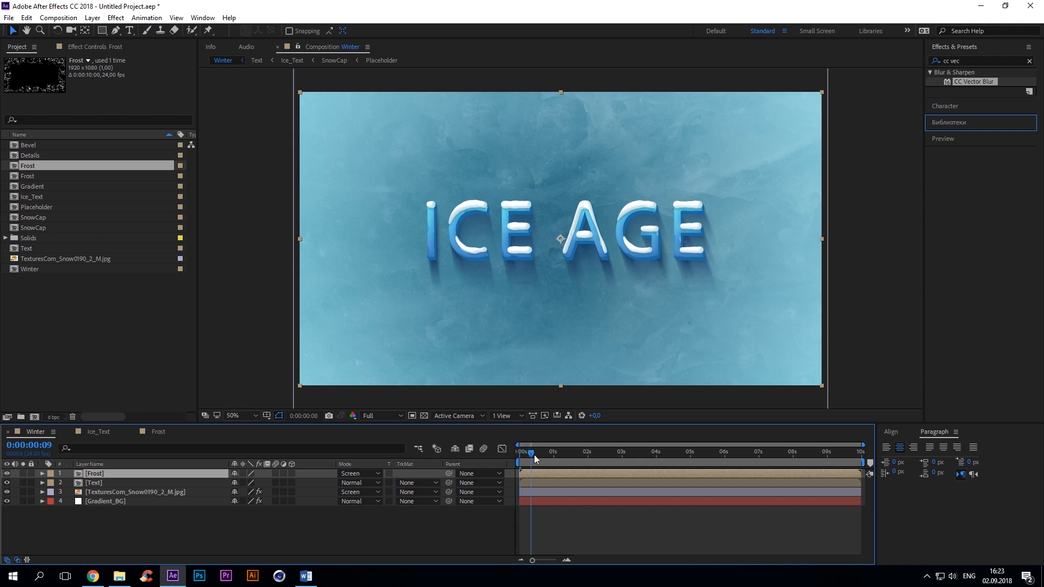
Step: Import Snowfall.mov into the project as Winter's top layer and return the playhead to the start
{"action": "left_click_drag", "start_coordinate": [533, 459], "coordinate": [556, 459]}
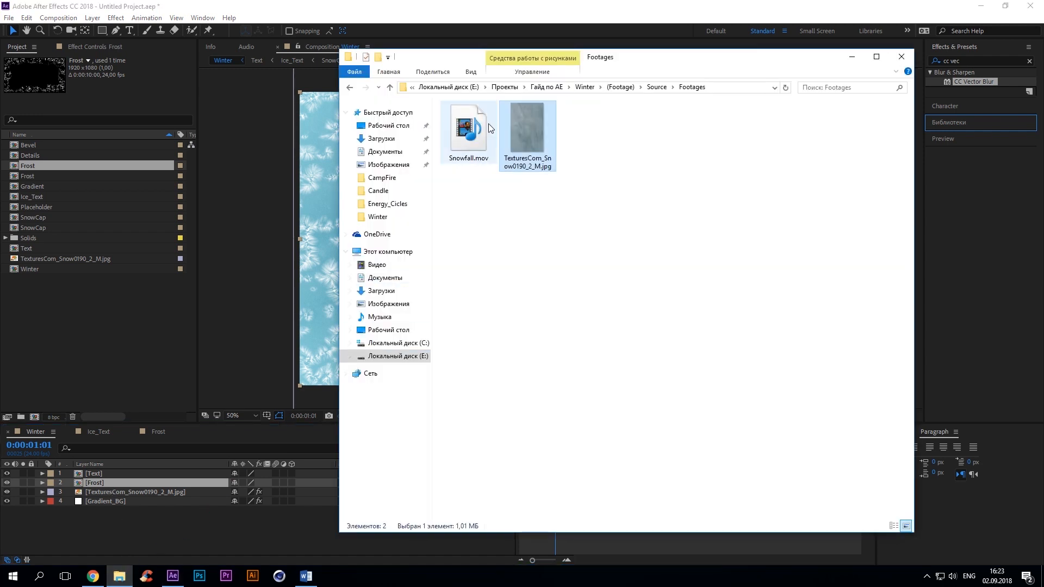
{"action": "left_click", "coordinate": [468, 128]}
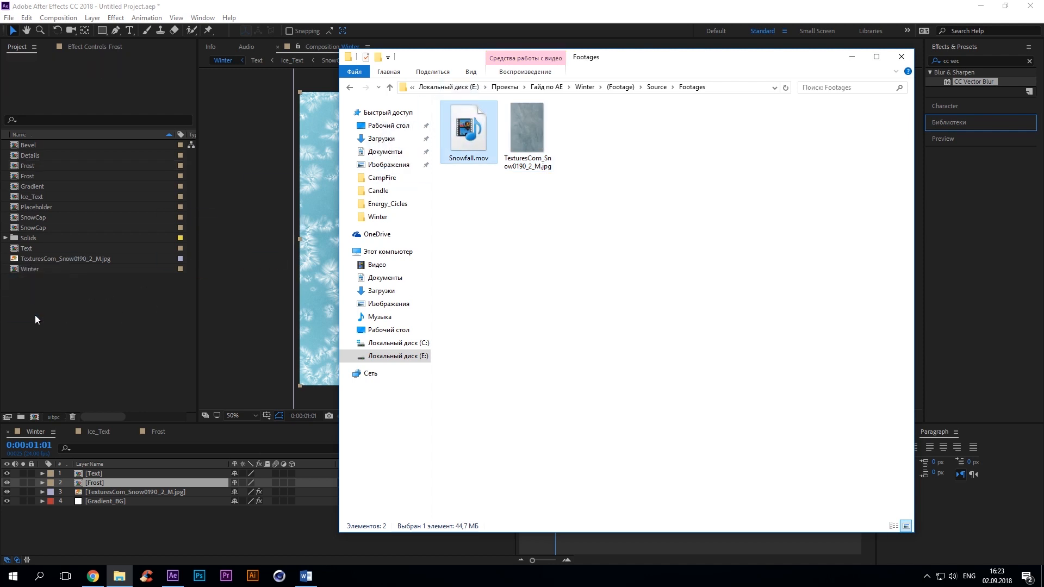
{"action": "double_click", "coordinate": [468, 123]}
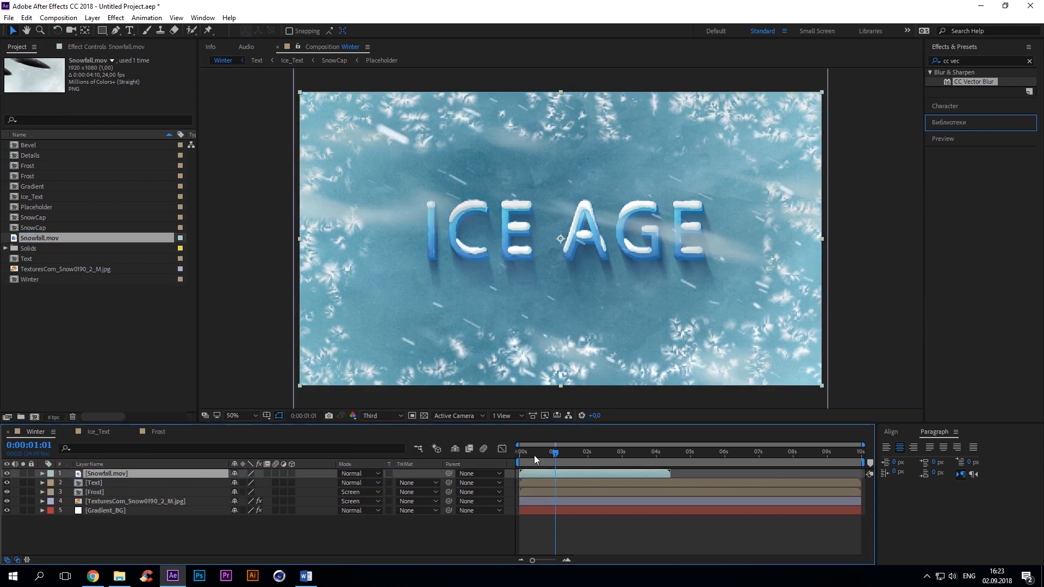
{"action": "left_click", "coordinate": [520, 451]}
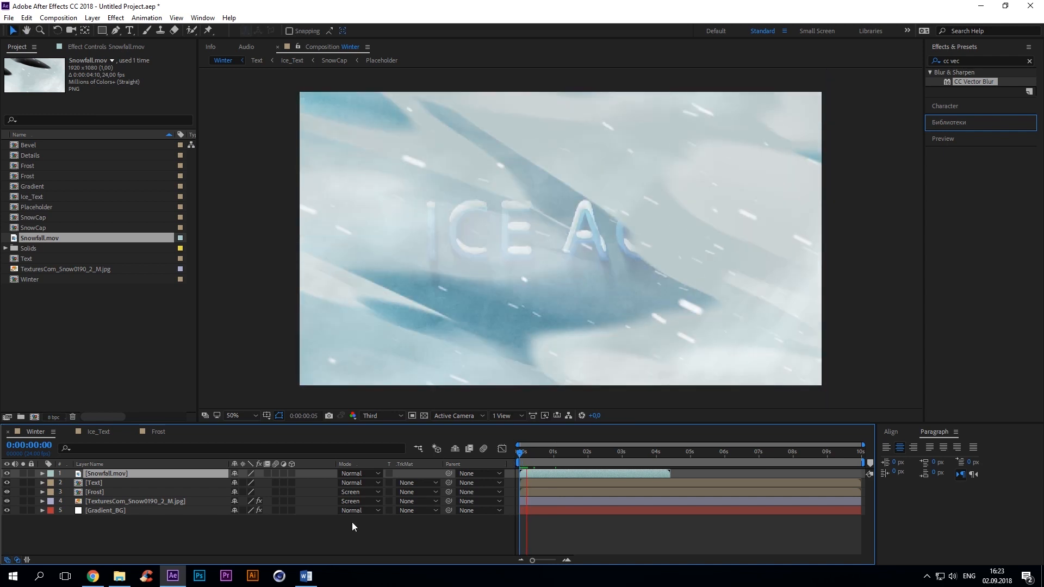